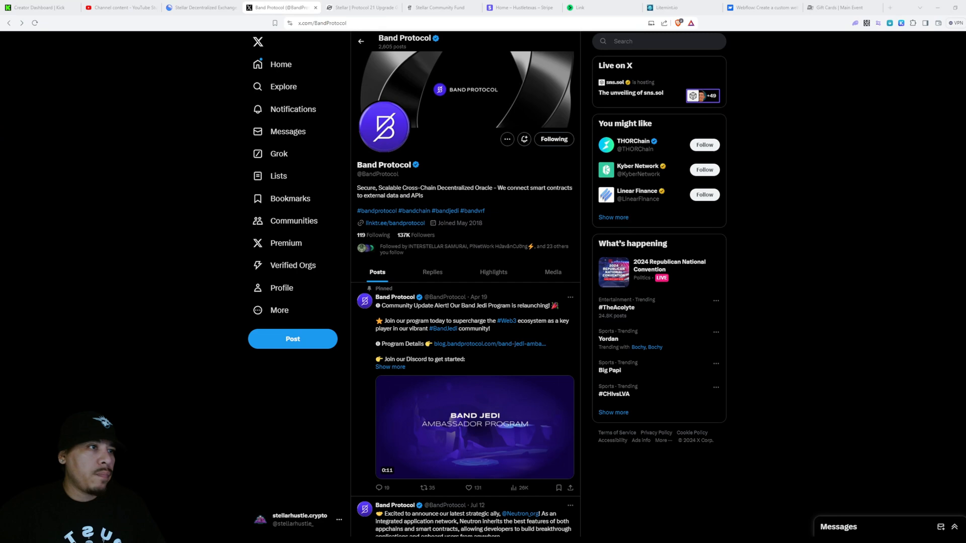
Scroll Band Protocol's X timeline down to the March 29 Stellar smart contracts posts.
scroll(down, 3)
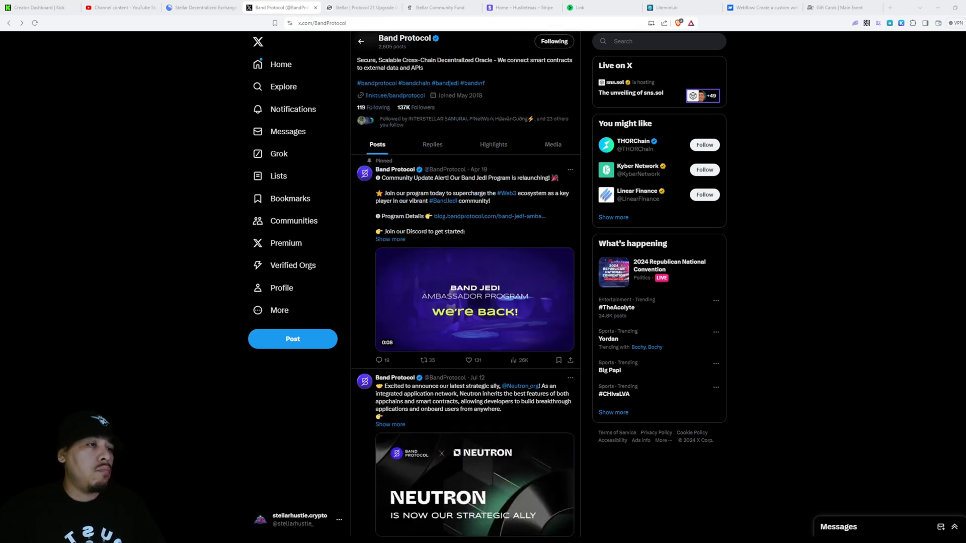
scroll(down, 3)
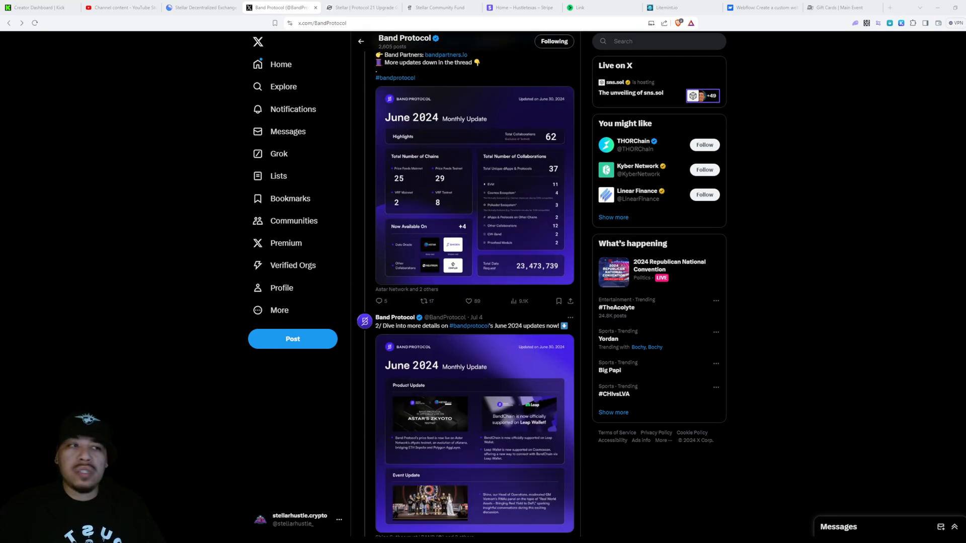
scroll(down, 3)
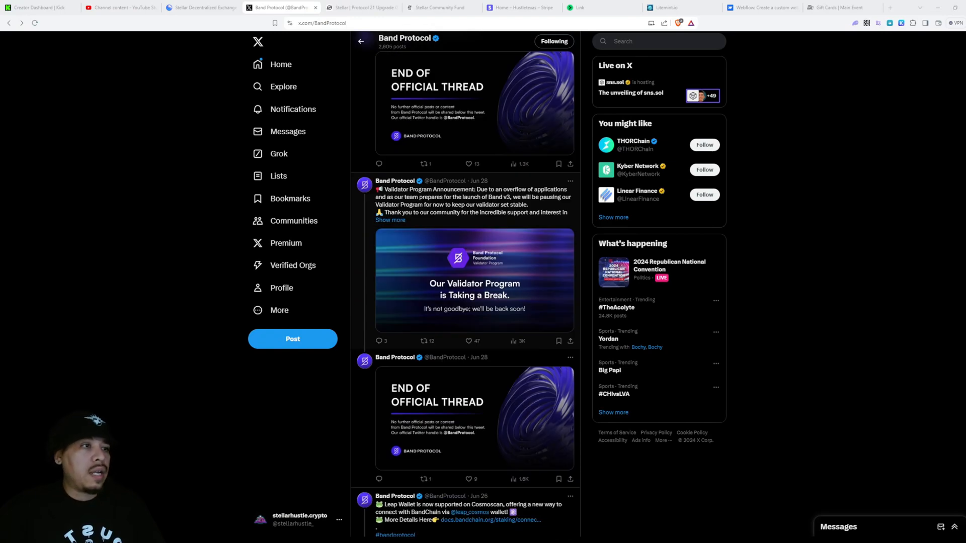
scroll(down, 3)
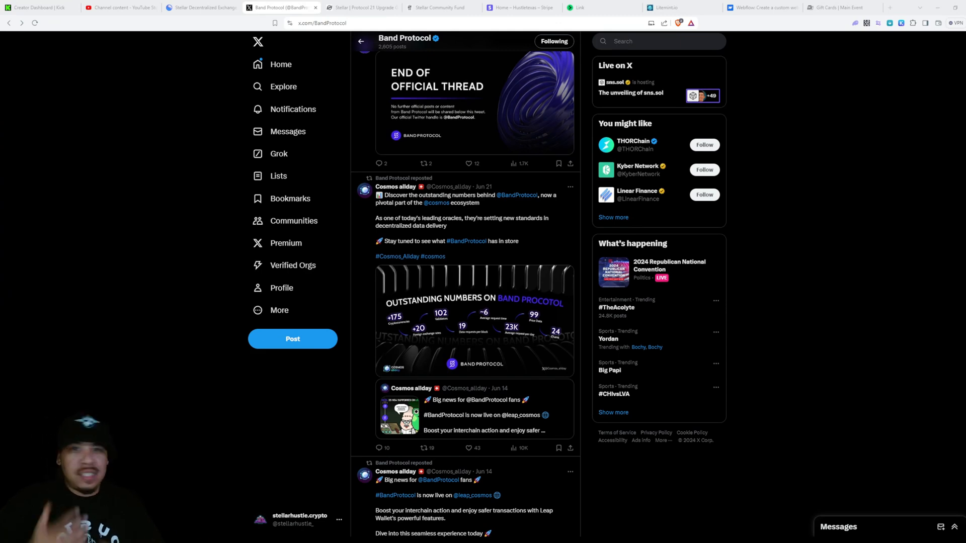
scroll(down, 3)
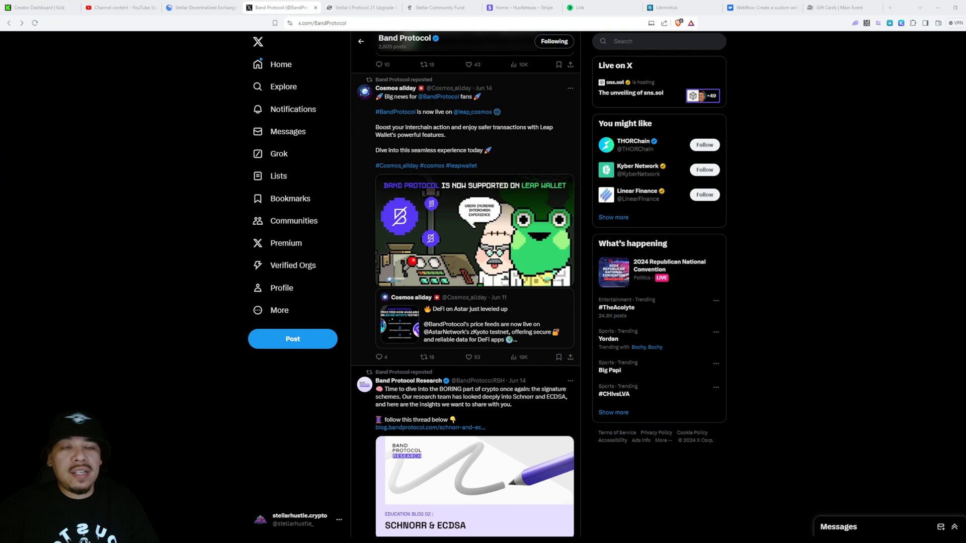
scroll(down, 3)
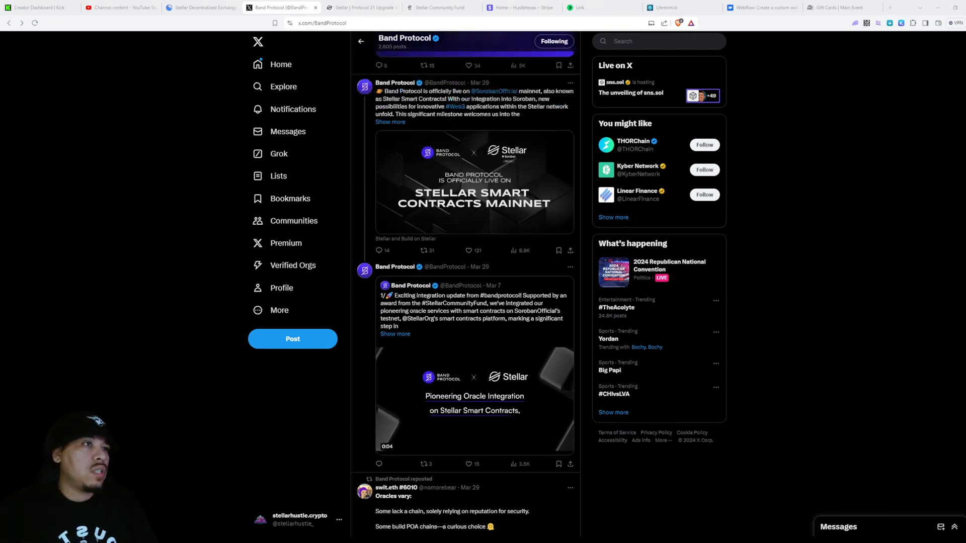
scroll(down, 3)
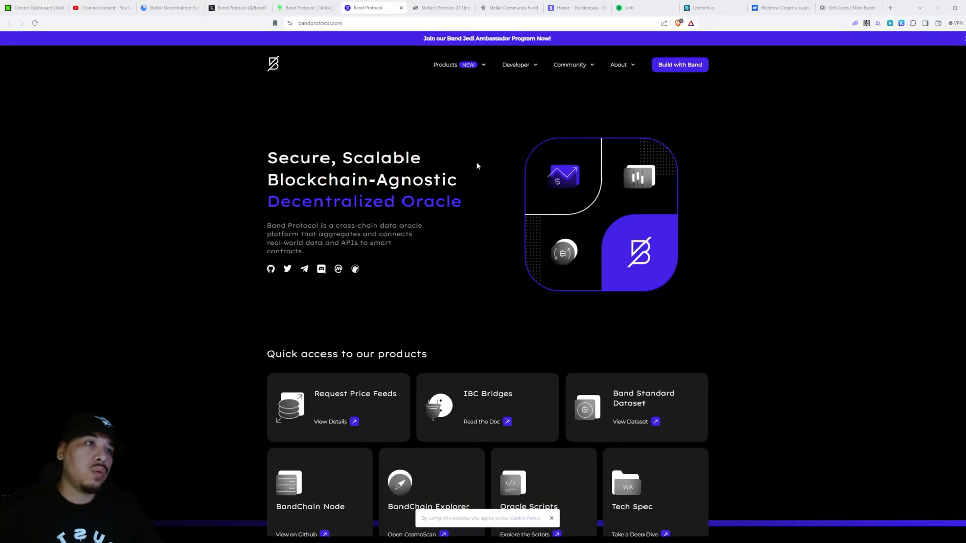
mouse_move(486, 161)
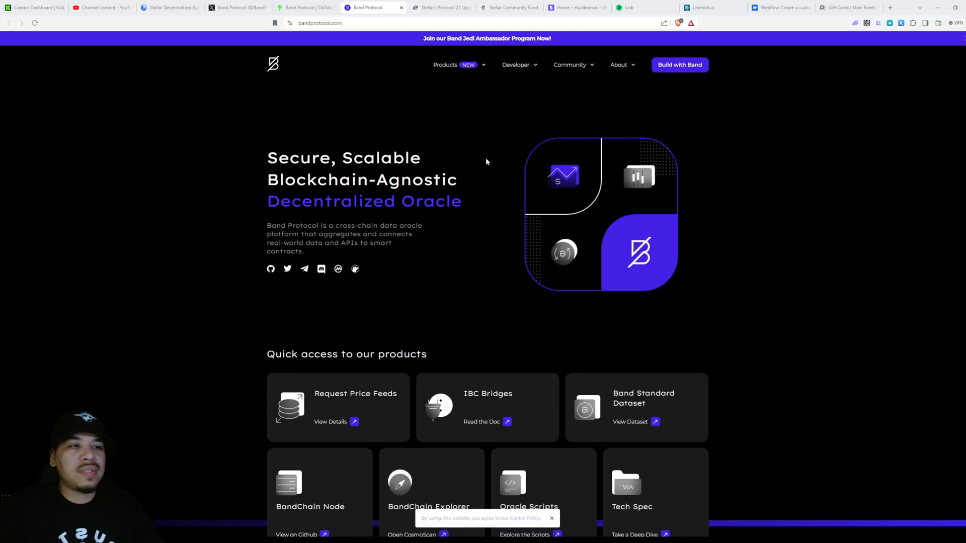
mouse_move(494, 139)
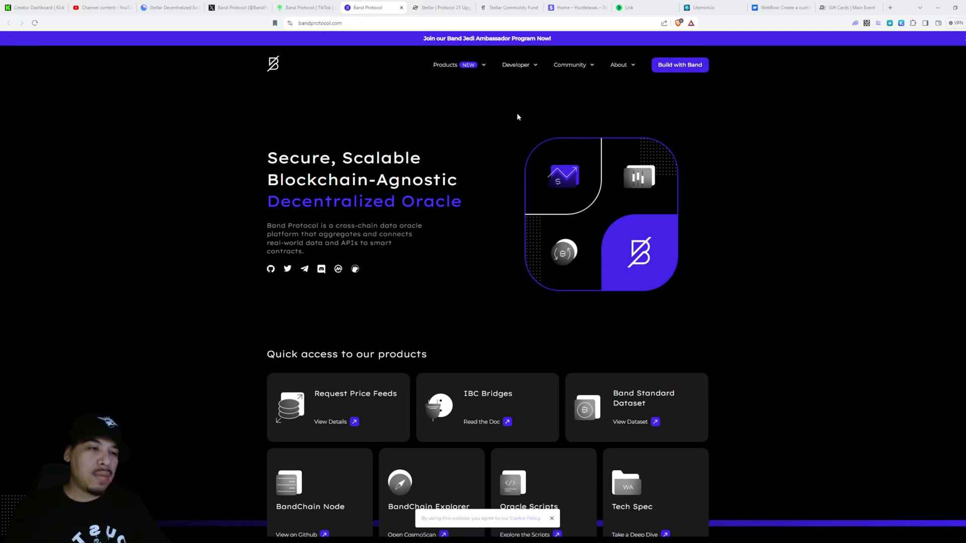
Scroll past the Band Token section to the Trusted by partners grid from 4EVERLAND.
scroll(down, 3)
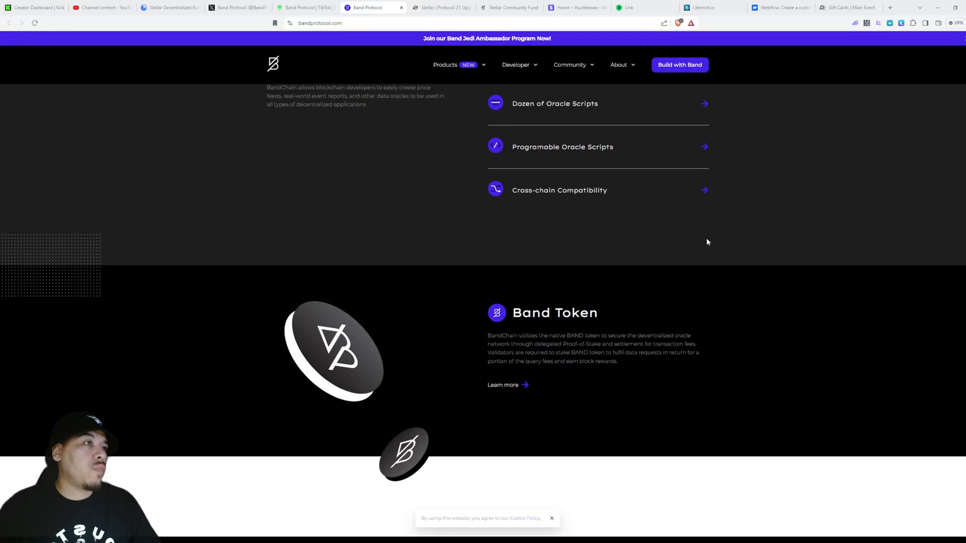
scroll(down, 3)
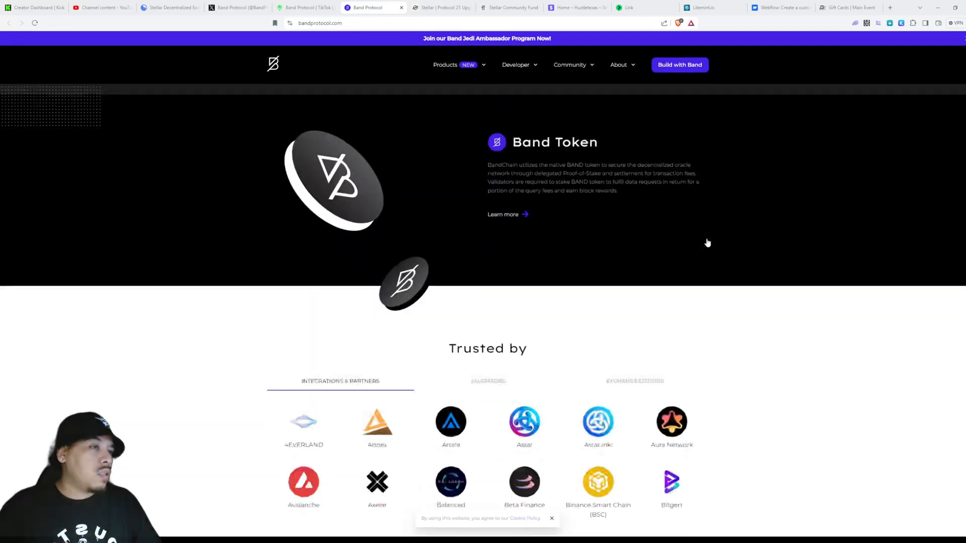
scroll(down, 3)
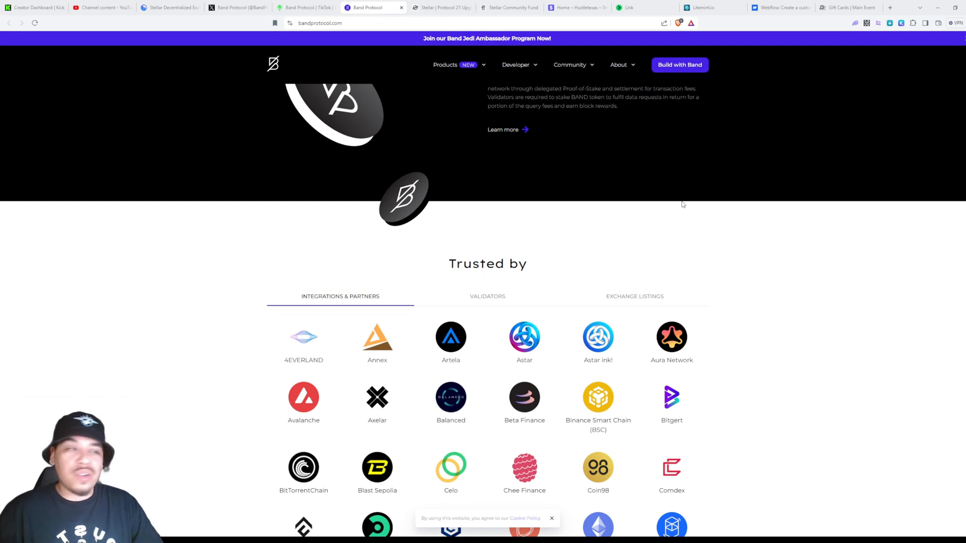
scroll(down, 3)
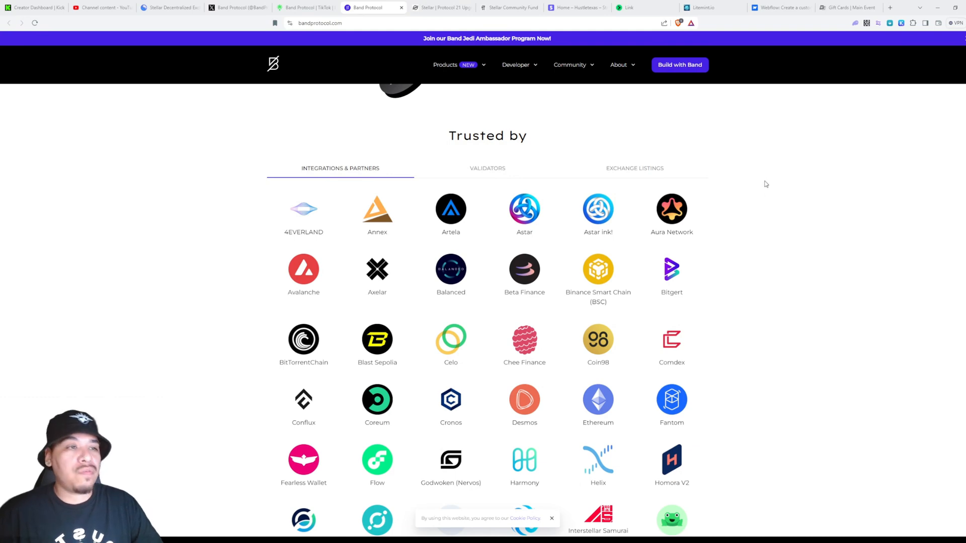
mouse_move(758, 183)
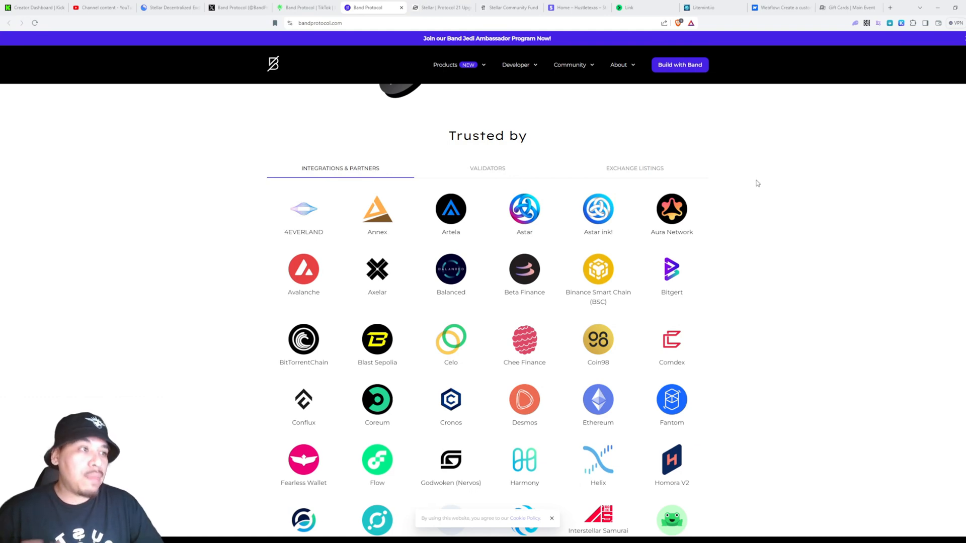
scroll(down, 3)
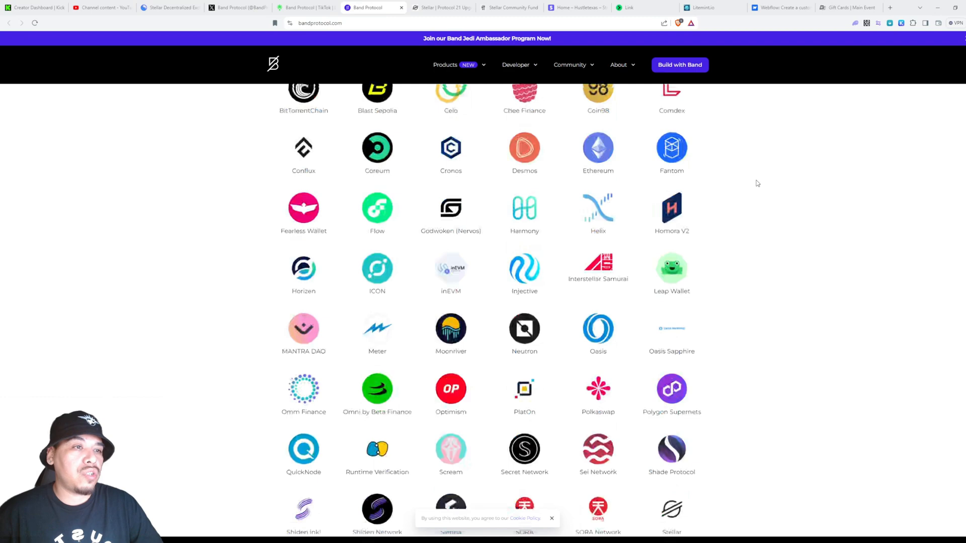
scroll(up, 3)
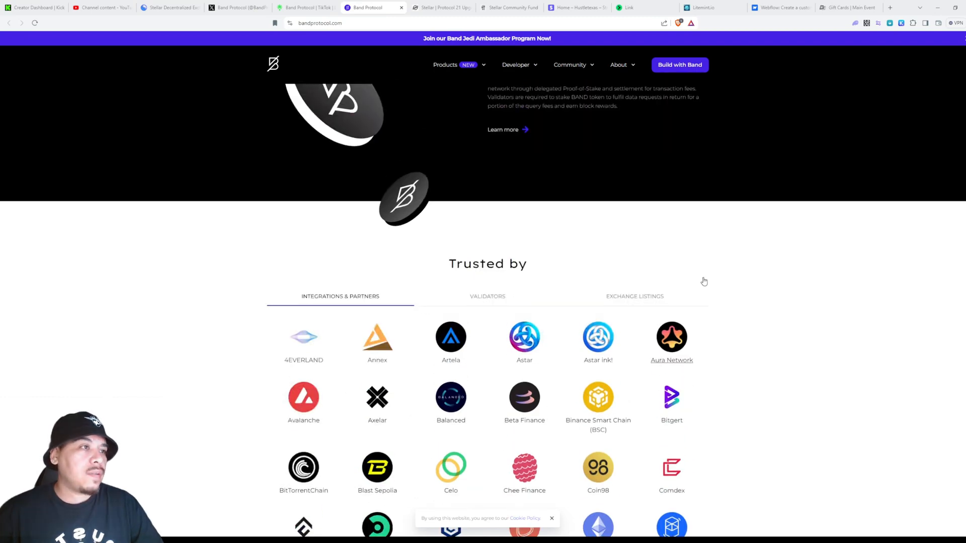
scroll(down, 3)
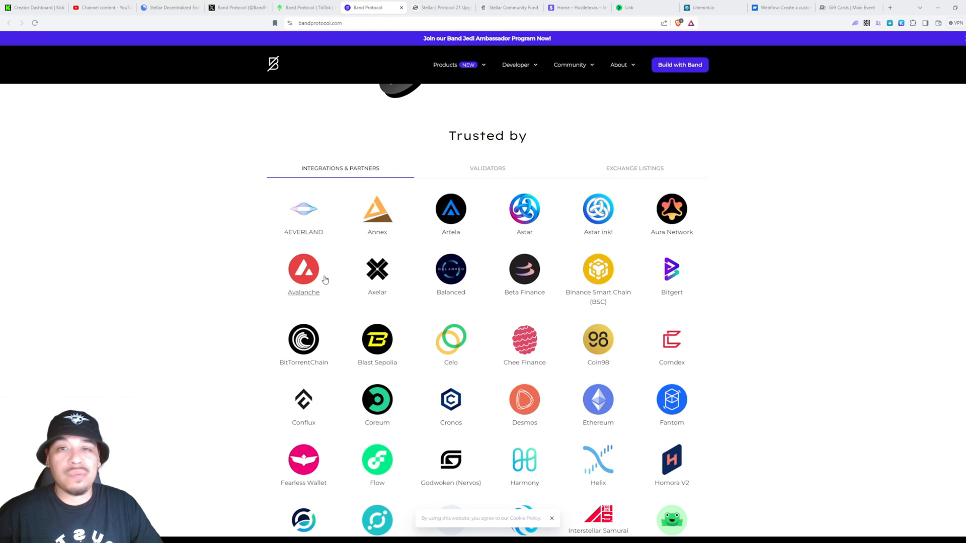
scroll(down, 3)
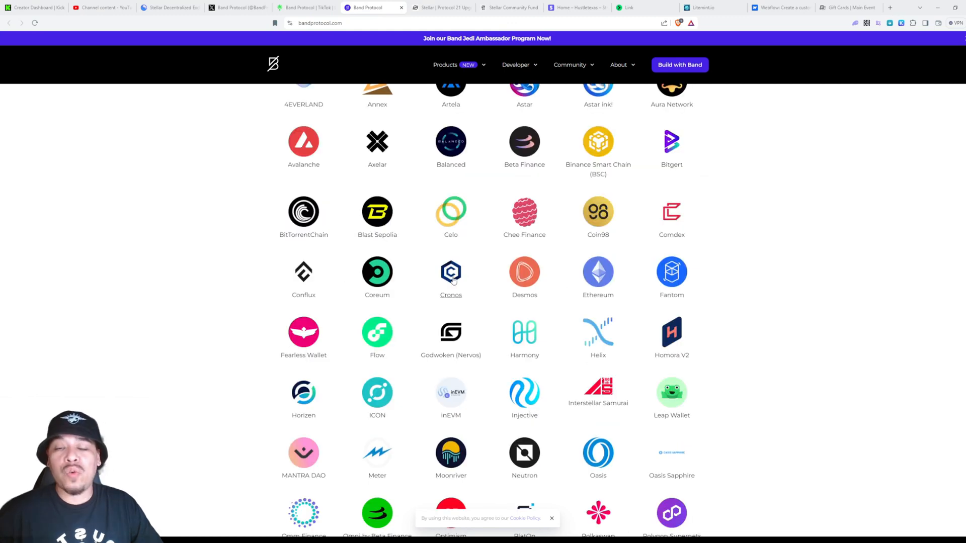
mouse_move(598, 283)
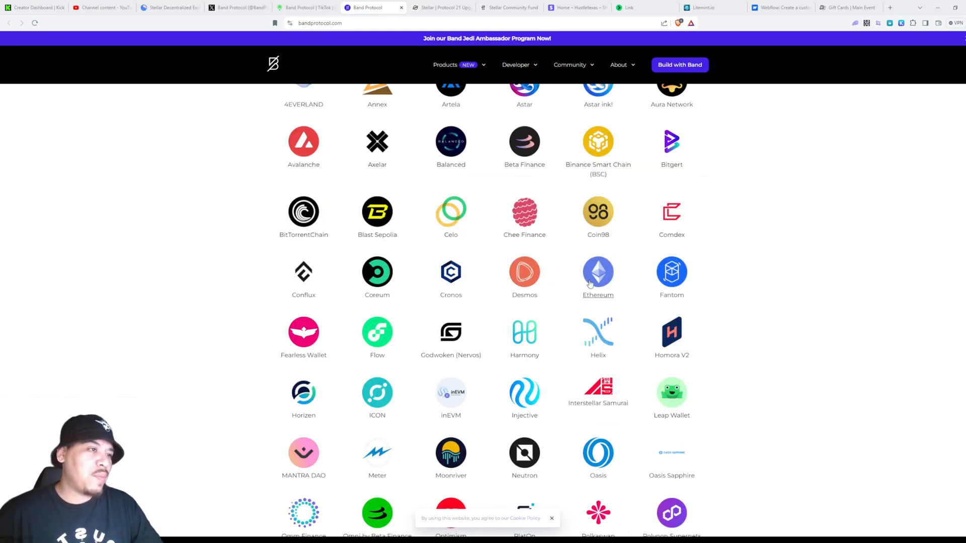
mouse_move(377, 274)
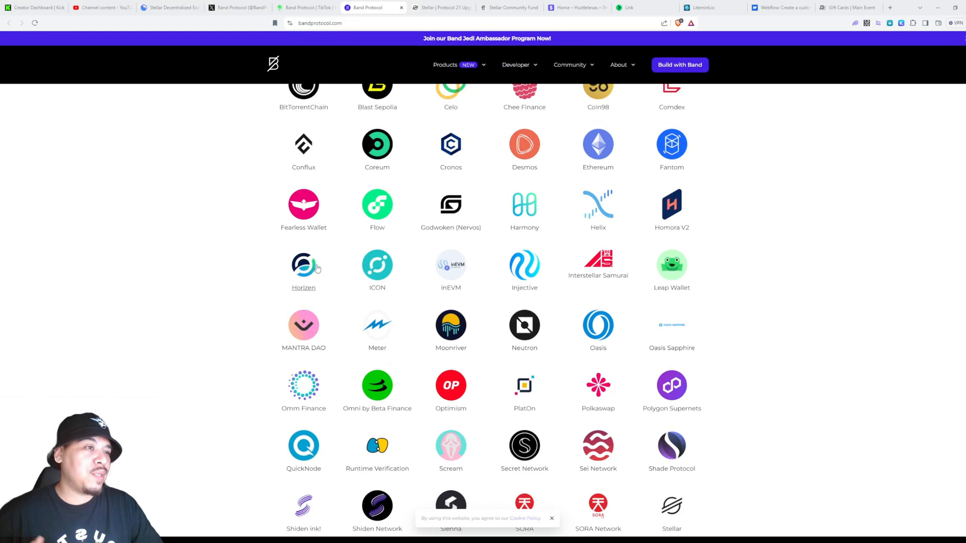
mouse_move(524, 280)
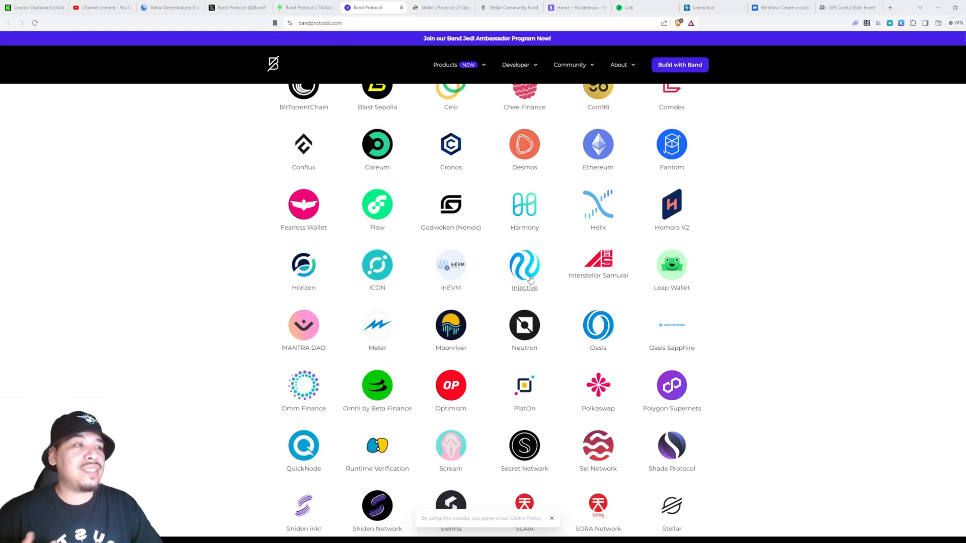
mouse_move(672, 276)
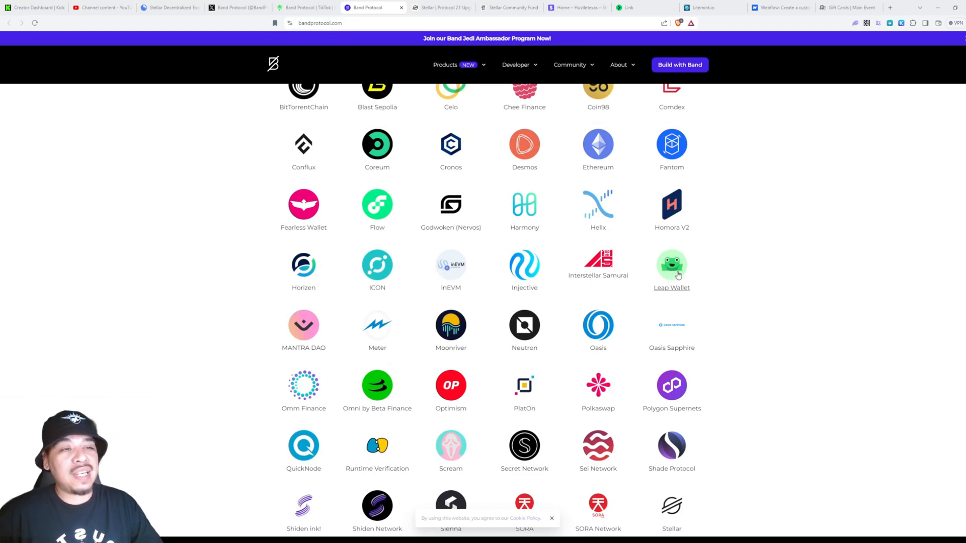
scroll(down, 3)
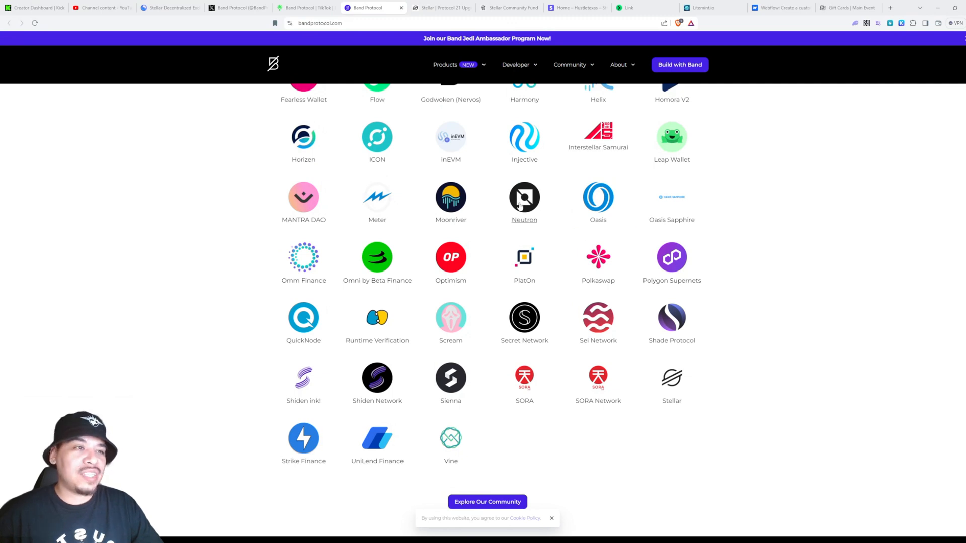
mouse_move(672, 265)
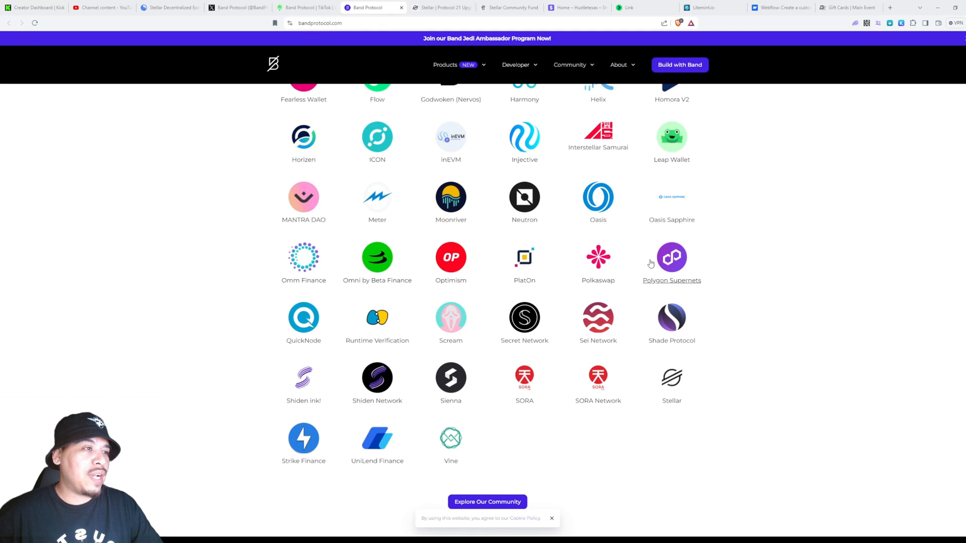
mouse_move(598, 266)
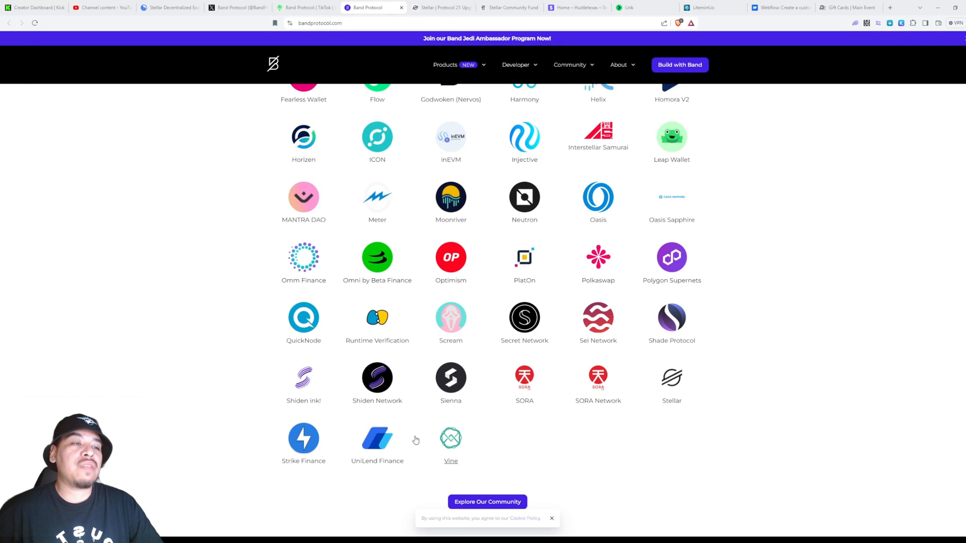
mouse_move(670, 392)
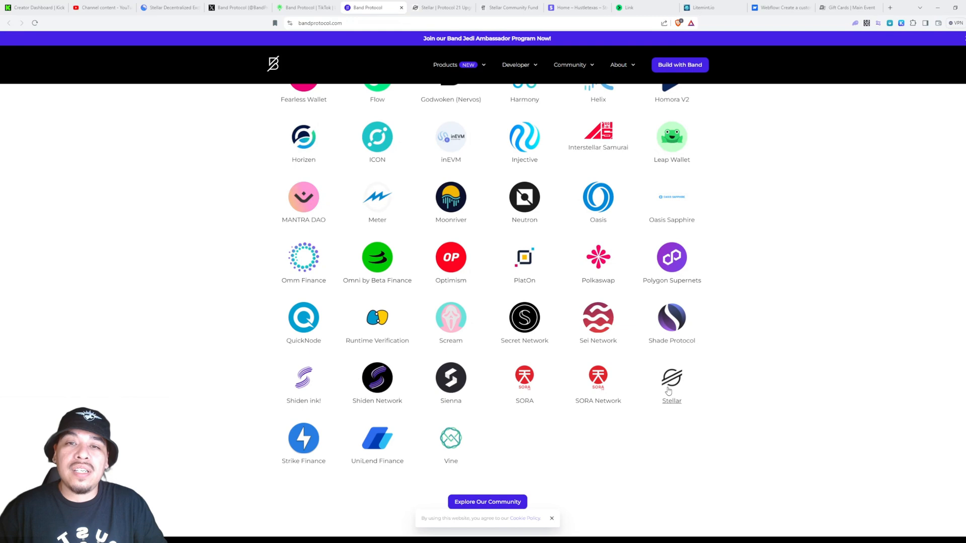
mouse_move(597, 390)
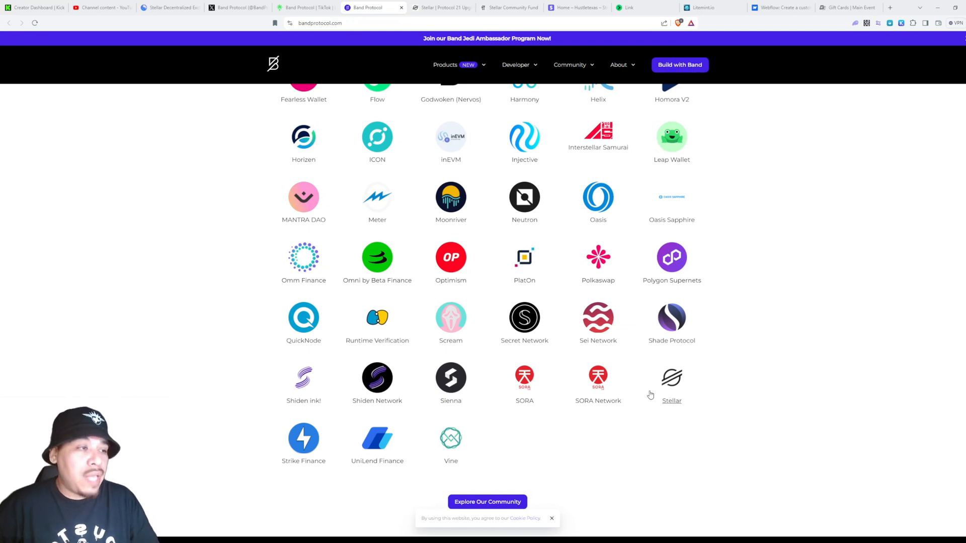
scroll(up, 3)
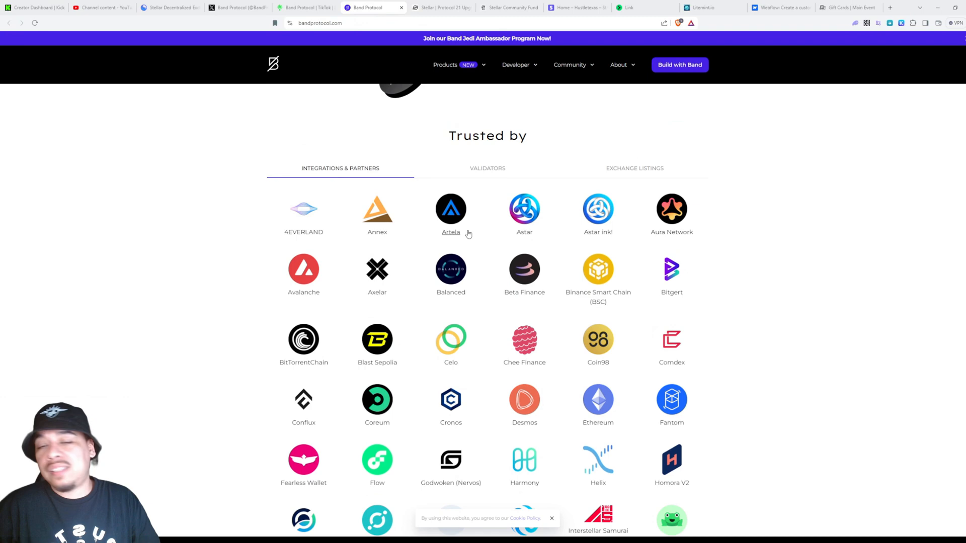
scroll(down, 3)
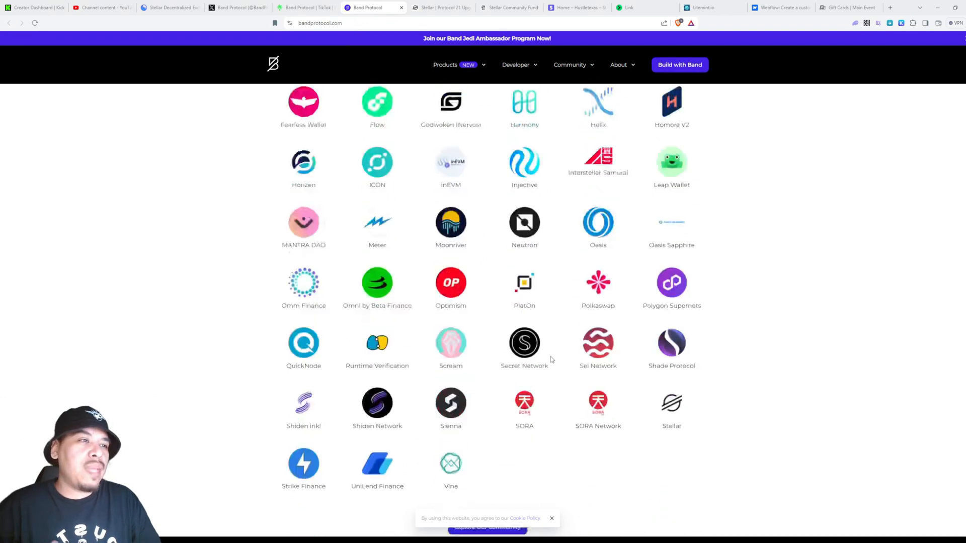
scroll(down, 3)
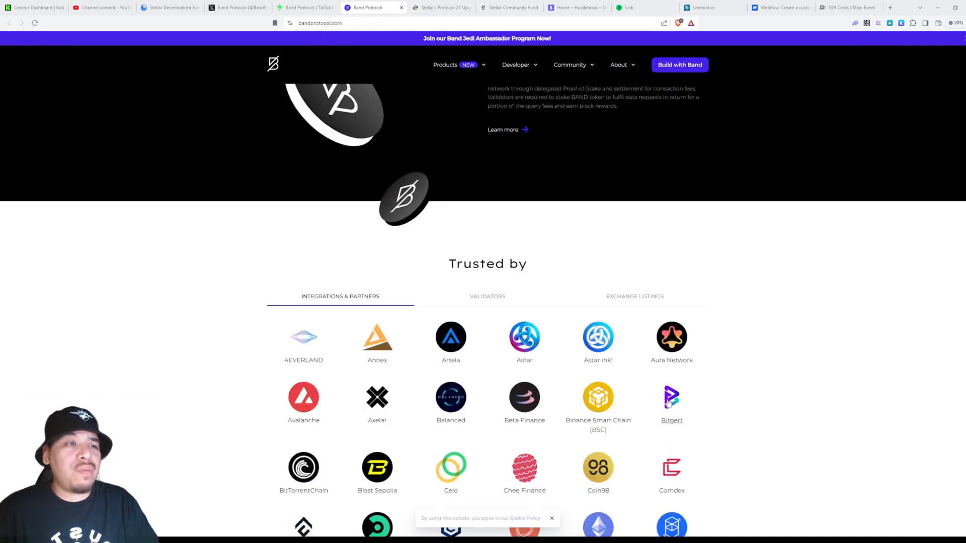
scroll(down, 3)
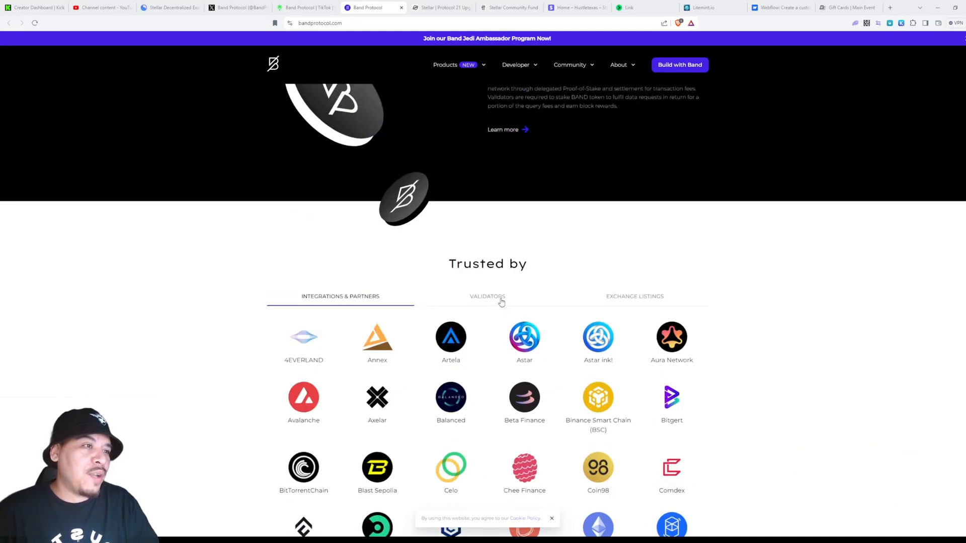
Switch the Trusted by section to the Validators tab, listing Figment and Stakelab.
click(487, 296)
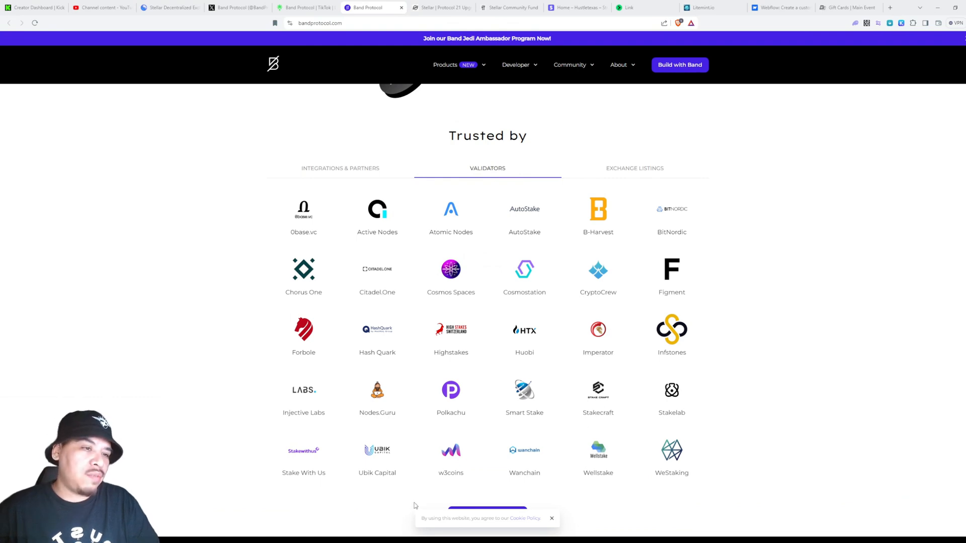
mouse_move(515, 308)
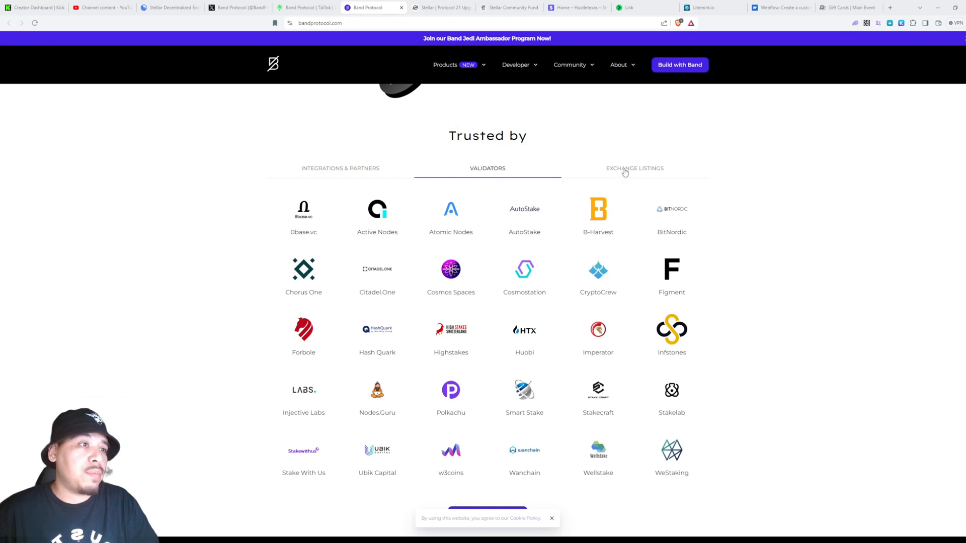
Browse the Exchange Listings tab's logos, including Binance and Kraken.
click(635, 168)
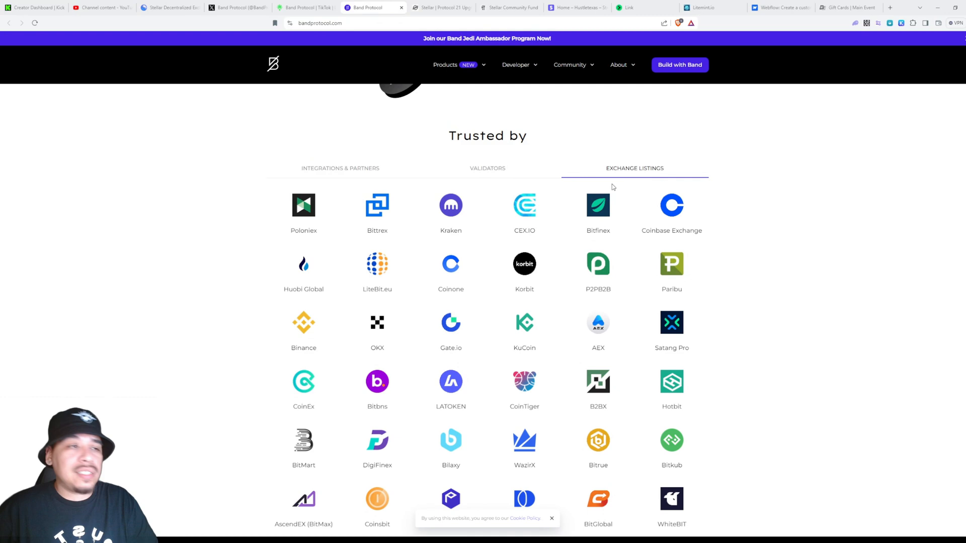
scroll(down, 3)
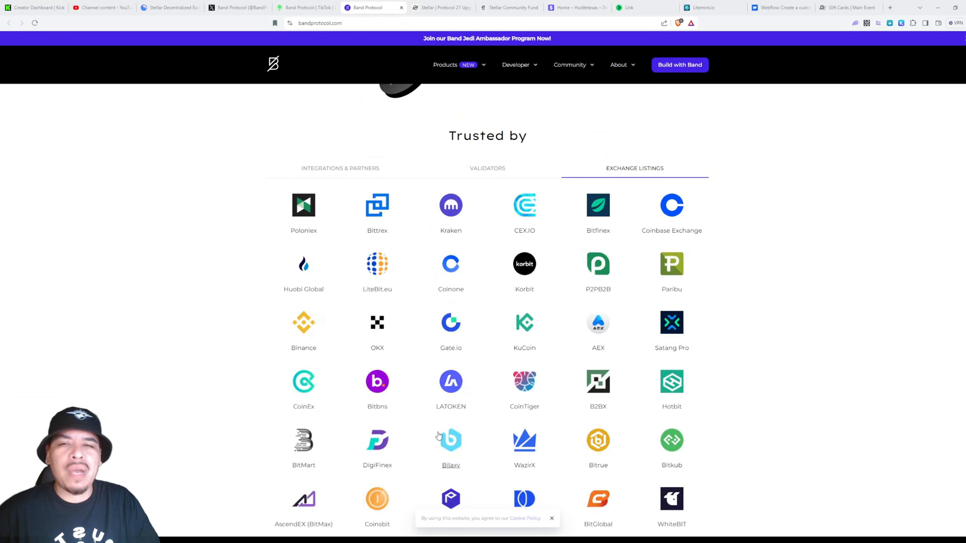
mouse_move(524, 323)
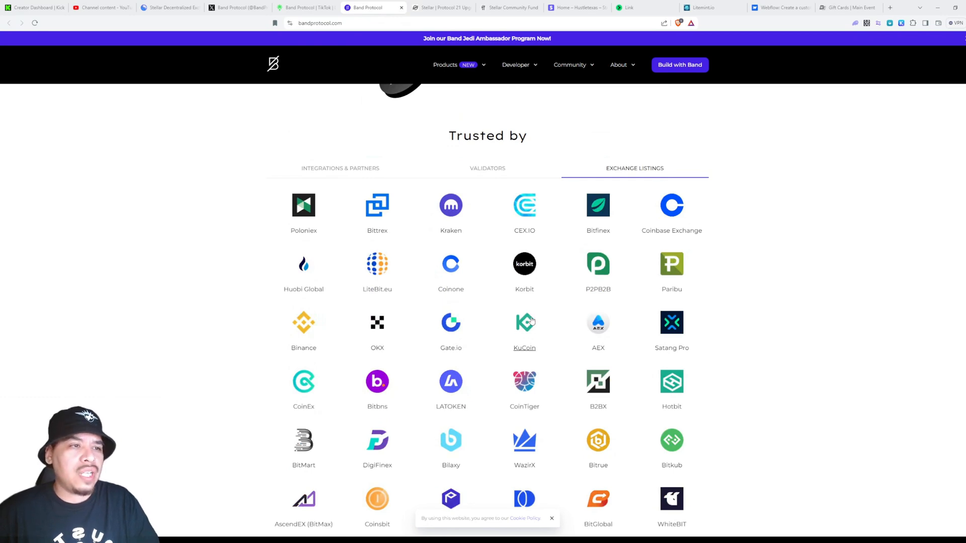
scroll(down, 3)
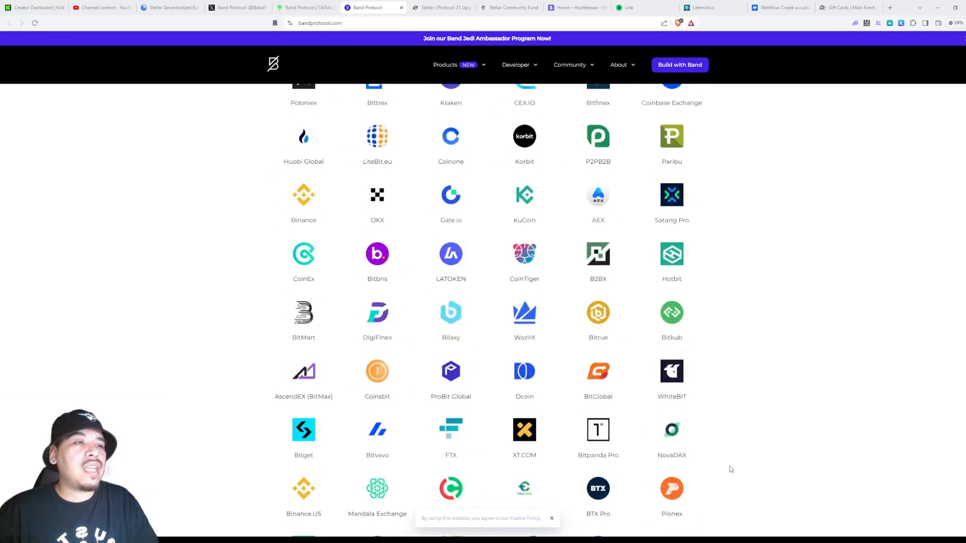
scroll(down, 3)
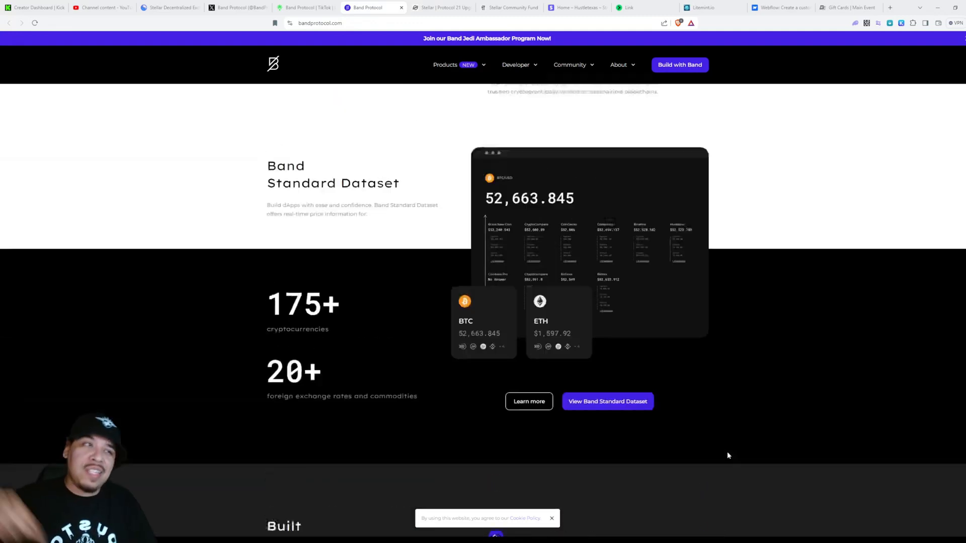
scroll(up, 3)
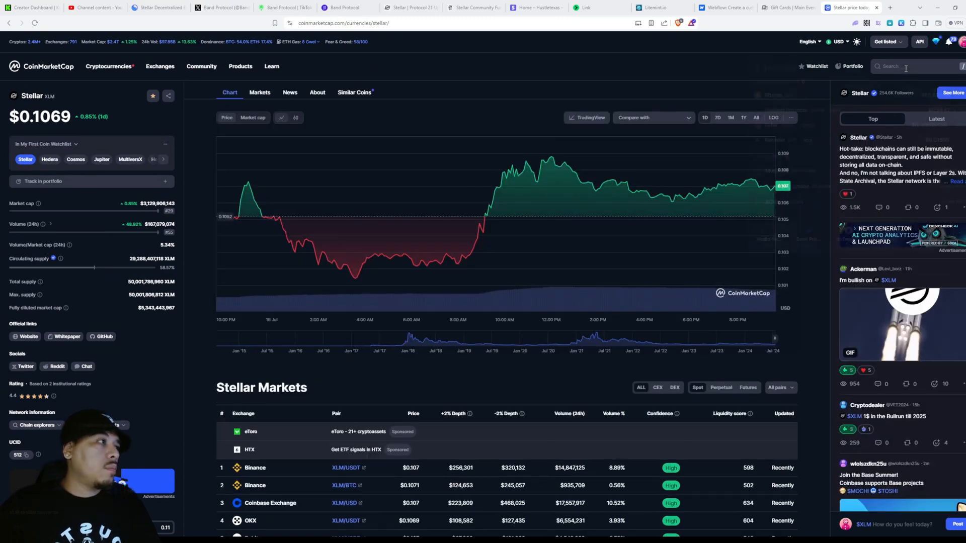
Search 'band' on CoinMarketCap and open Band Protocol's 7D price chart.
text(band)
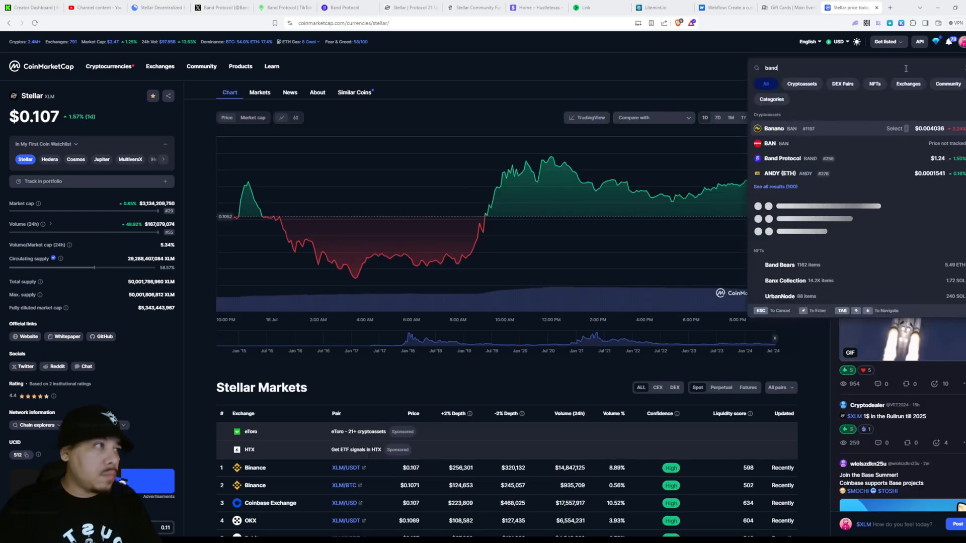
click(783, 158)
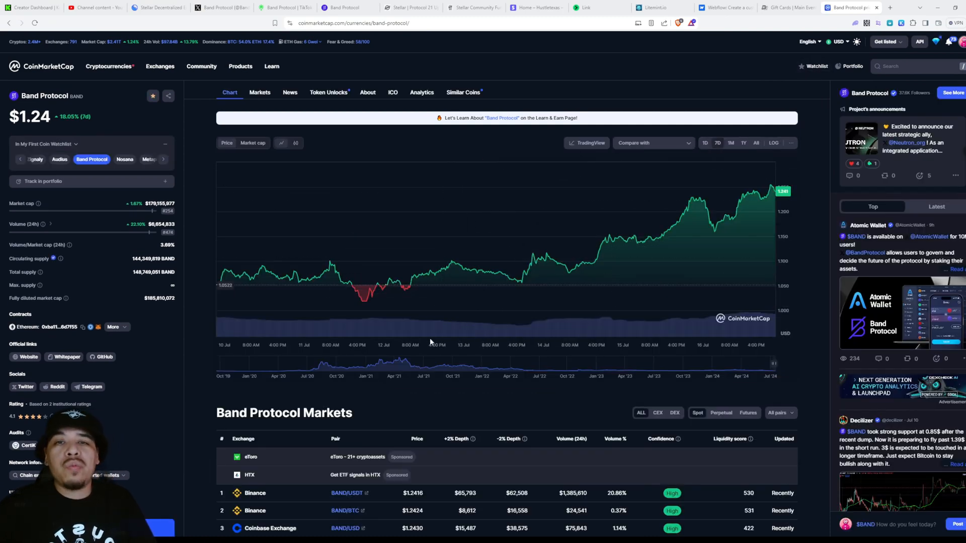
mouse_move(287, 274)
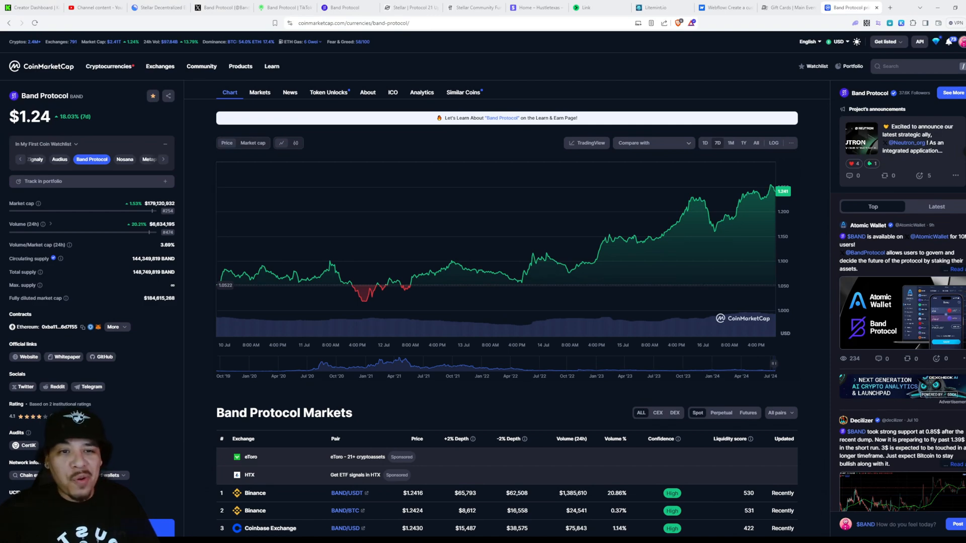
mouse_move(79, 371)
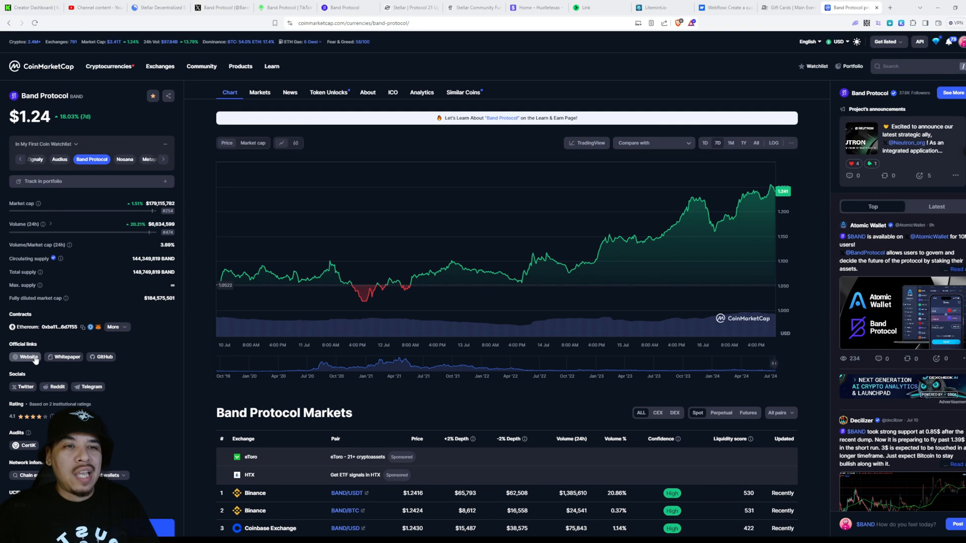
click(114, 327)
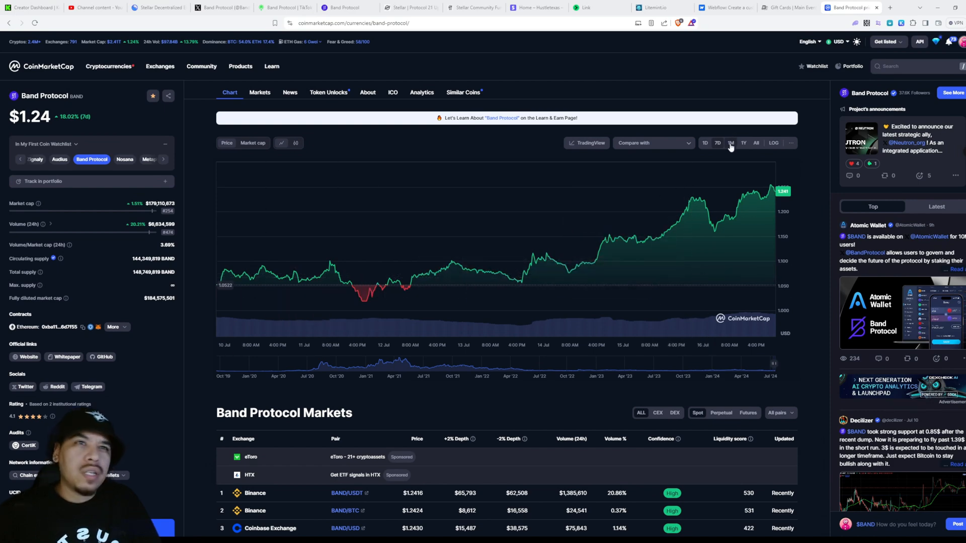
Change the Band Protocol chart range to 1M, showing the early July dip.
click(731, 143)
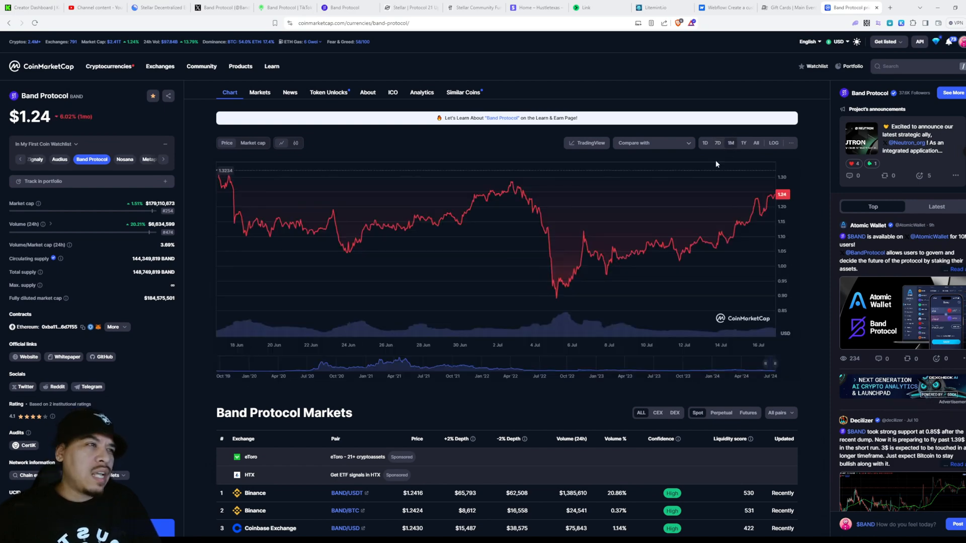
mouse_move(591, 266)
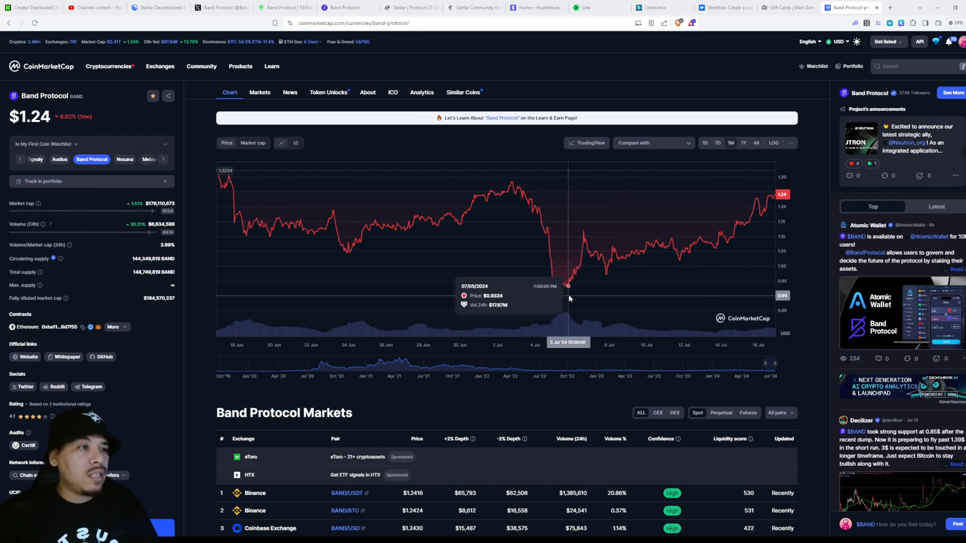
mouse_move(562, 302)
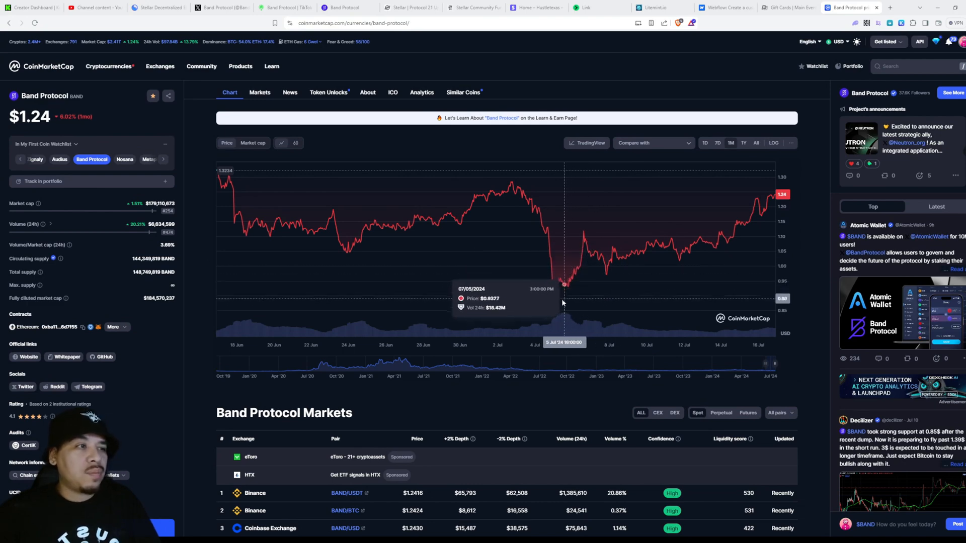
mouse_move(548, 265)
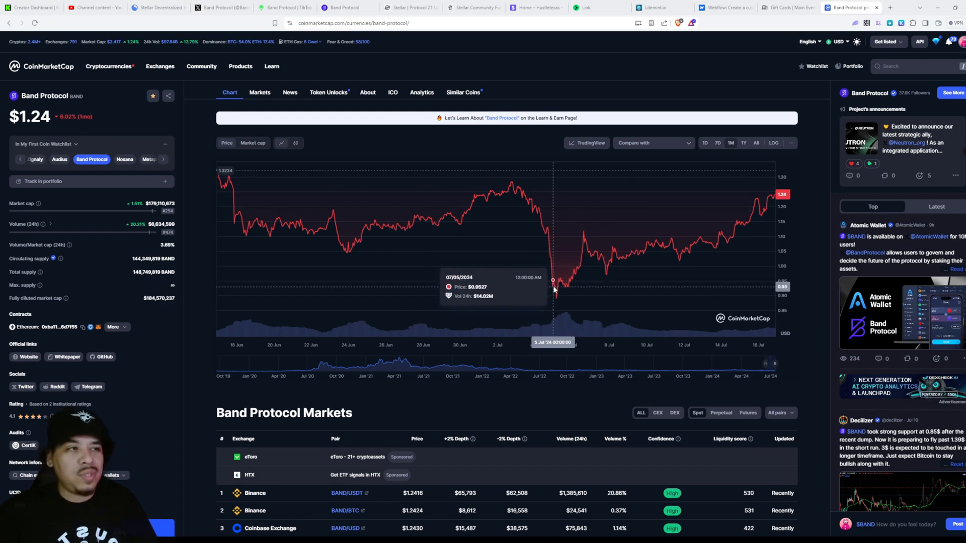
mouse_move(560, 283)
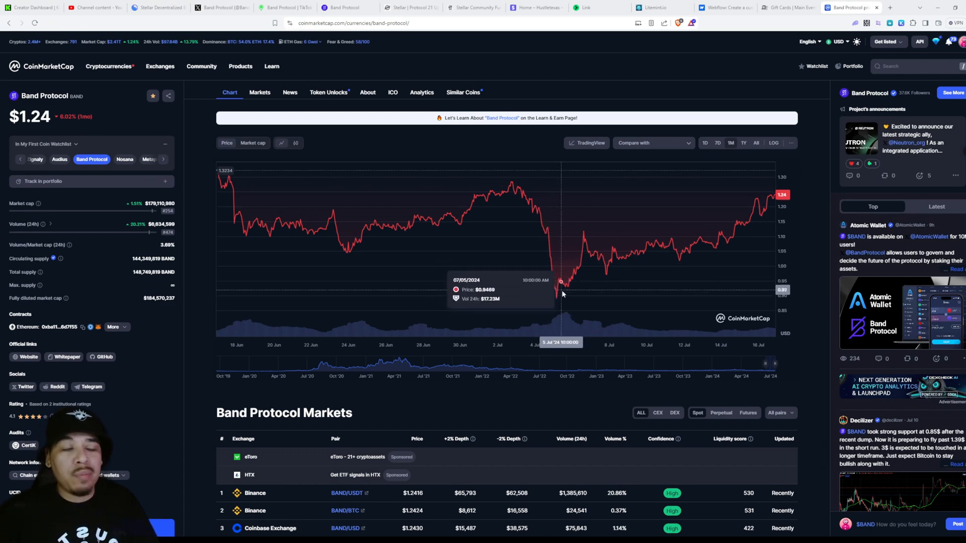
mouse_move(565, 285)
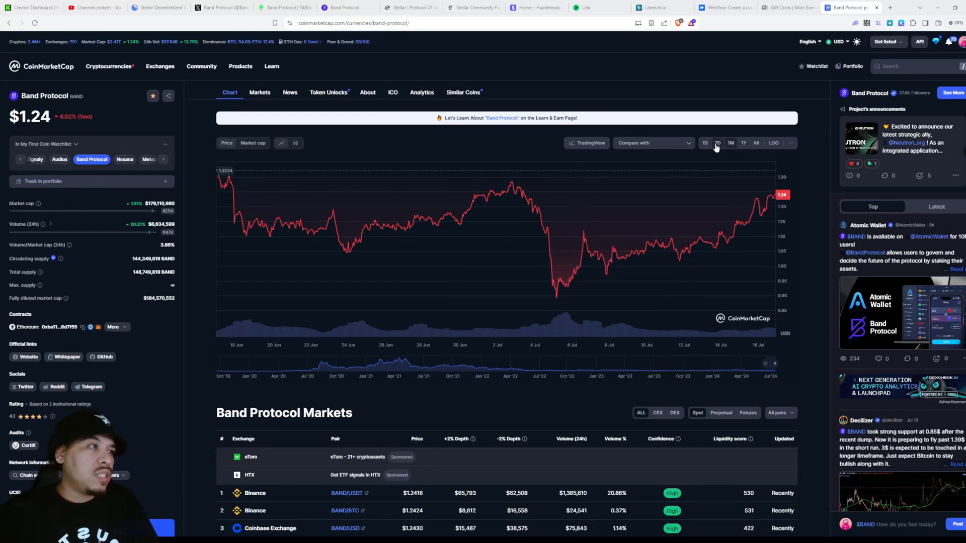
Return the Band Protocol chart to the 7D range, climbing to about $1.24.
click(717, 143)
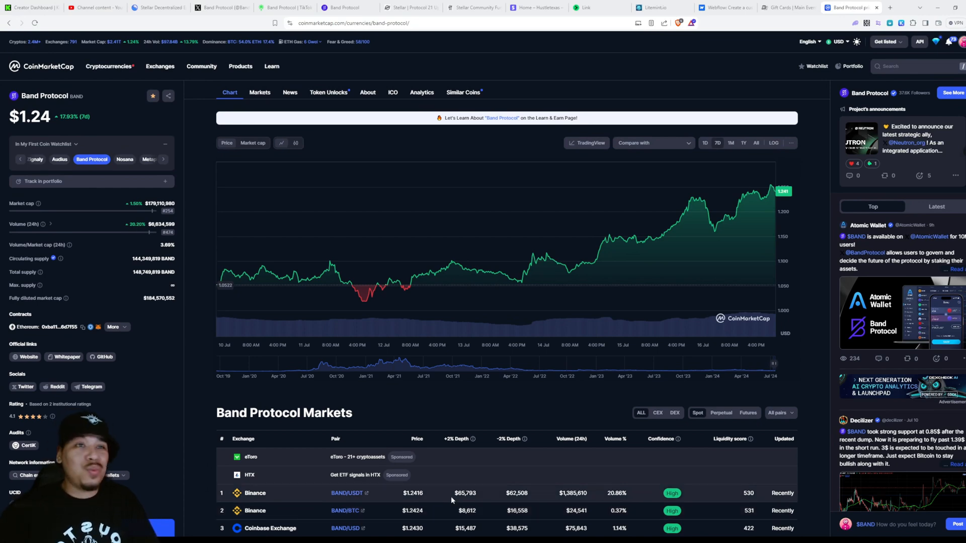
mouse_move(505, 353)
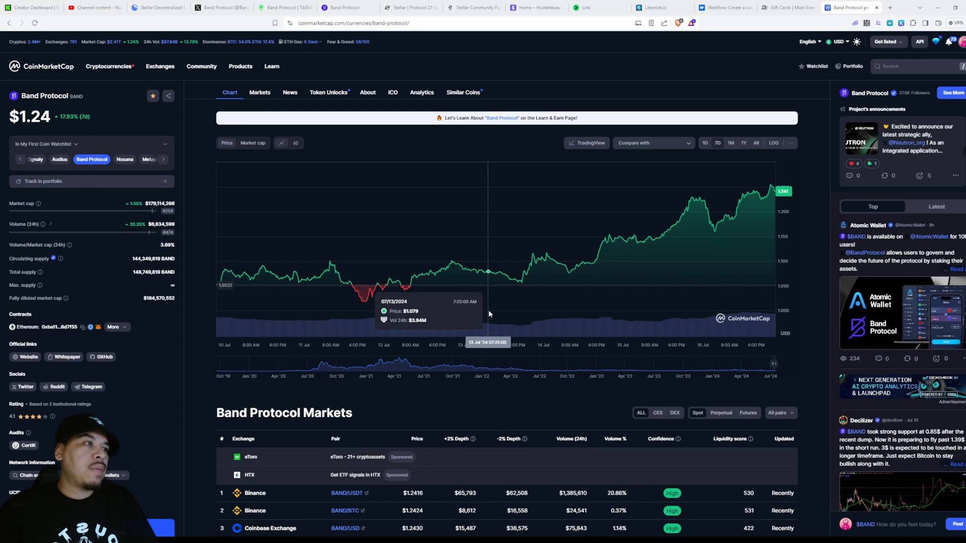
mouse_move(497, 101)
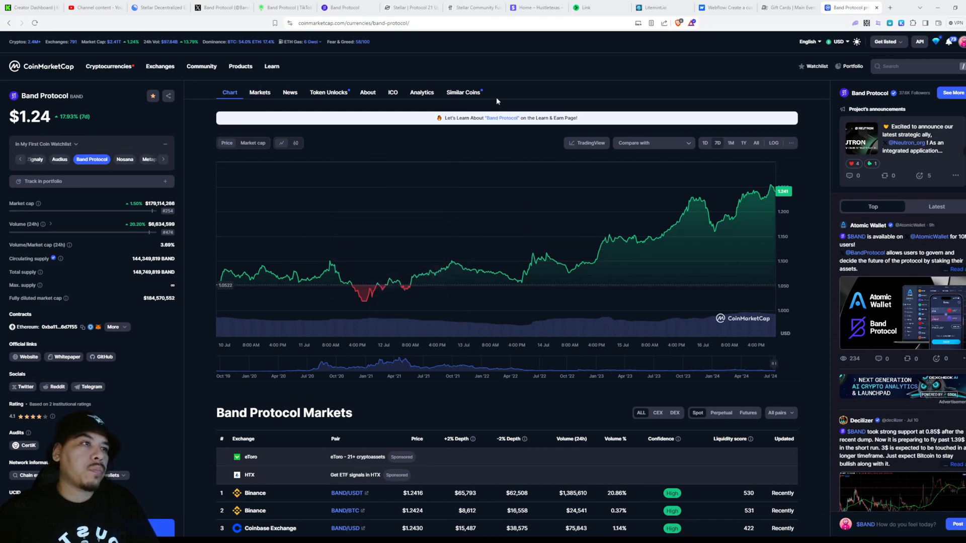
mouse_move(504, 162)
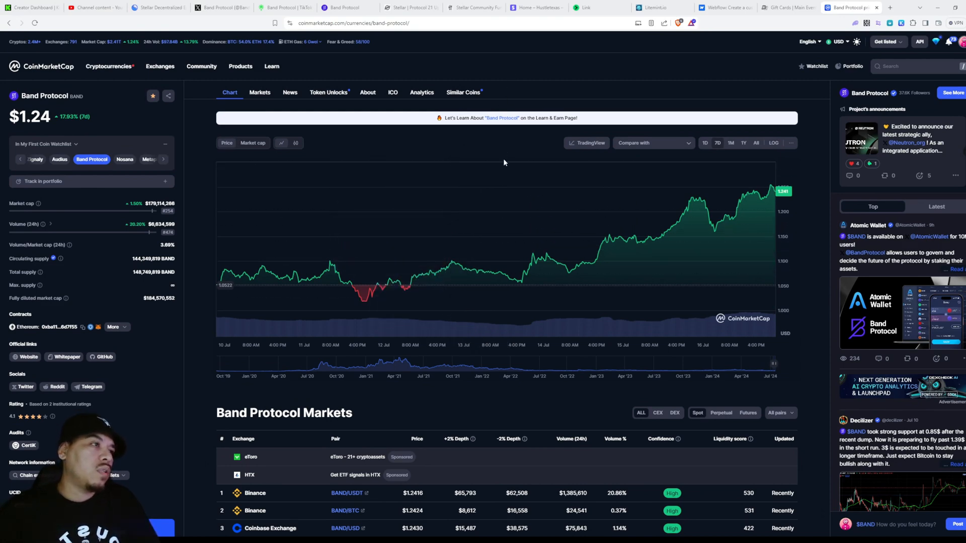
mouse_move(500, 171)
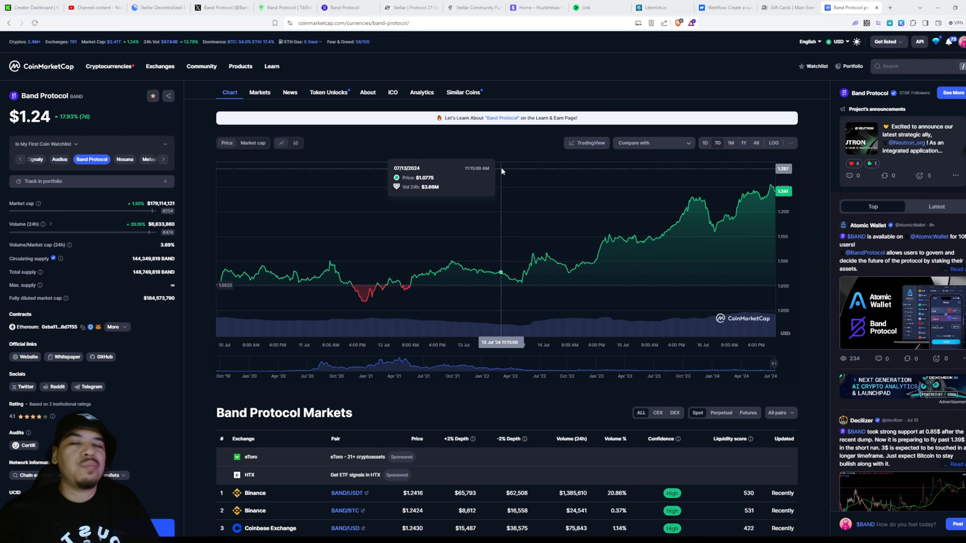
mouse_move(527, 146)
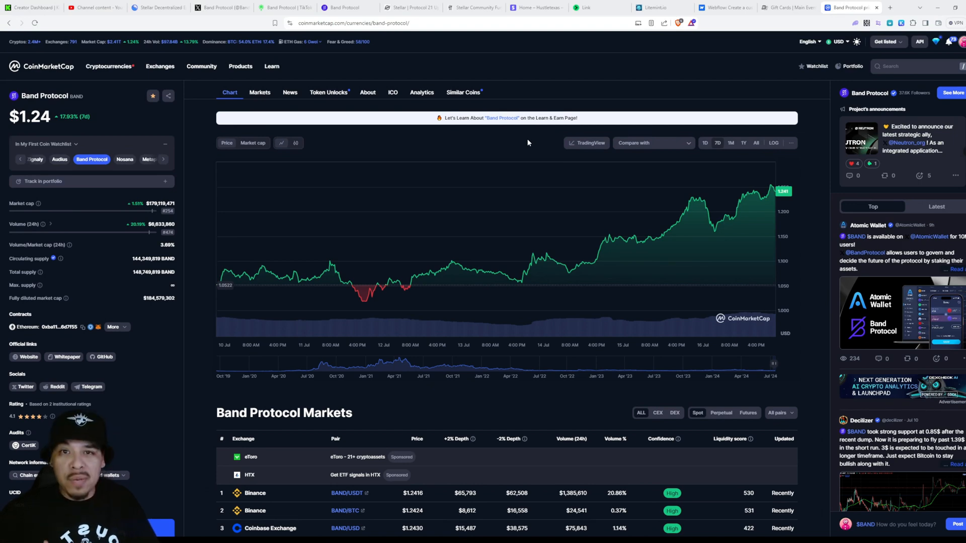
mouse_move(528, 143)
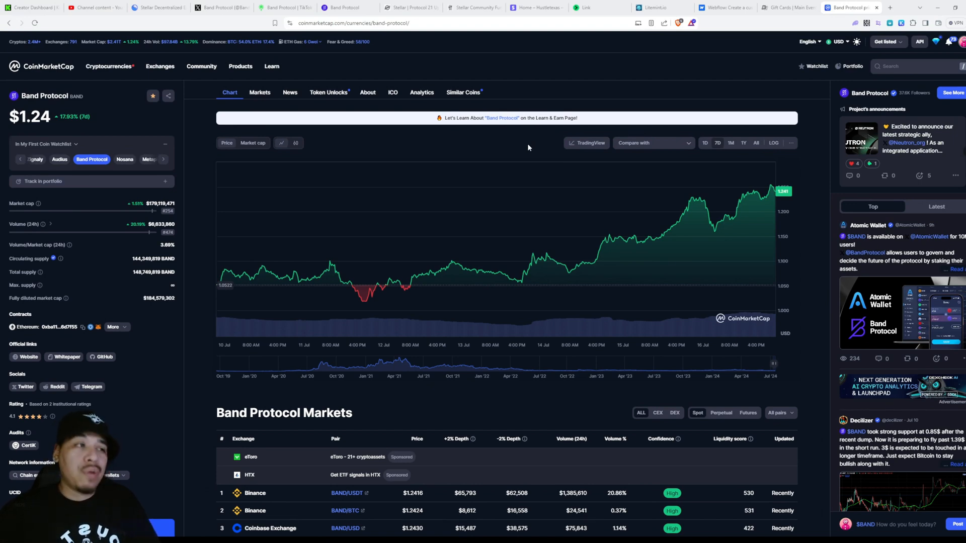
mouse_move(541, 145)
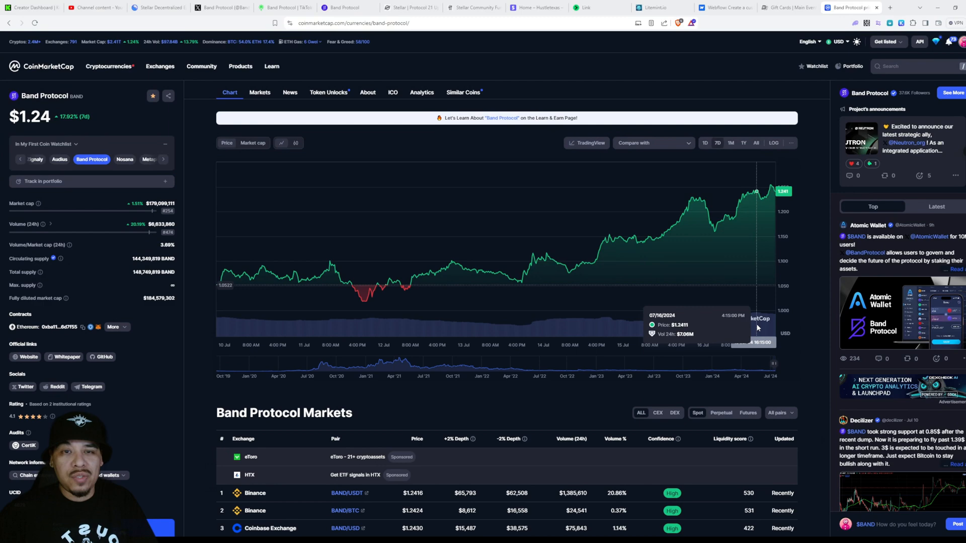
Step the chart range through 1M and 1Y to All, peaking around April 2021.
click(730, 143)
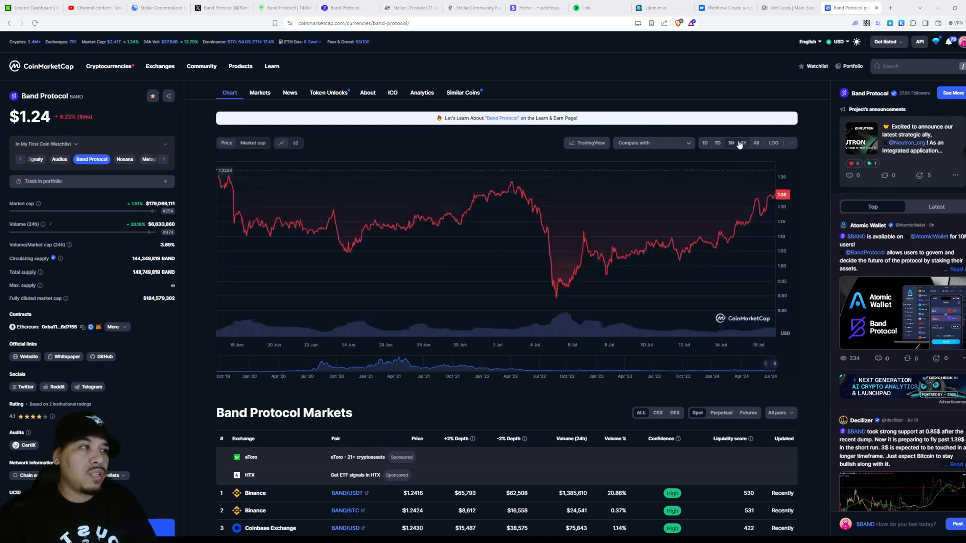
click(743, 143)
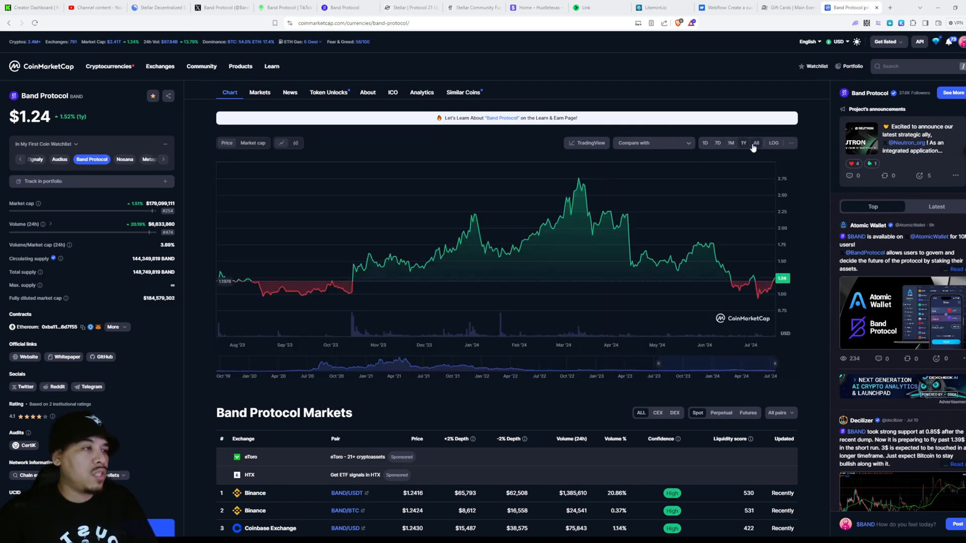
click(756, 142)
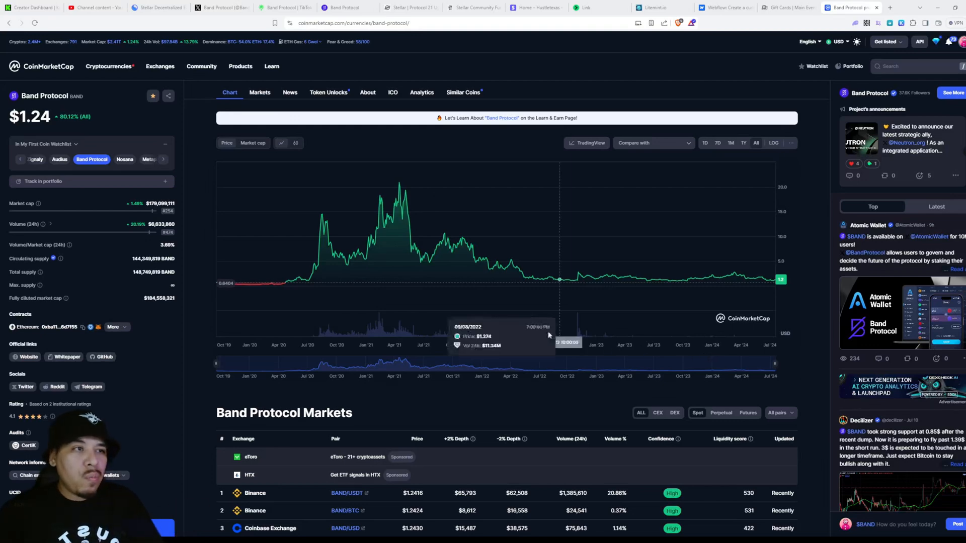
mouse_move(399, 187)
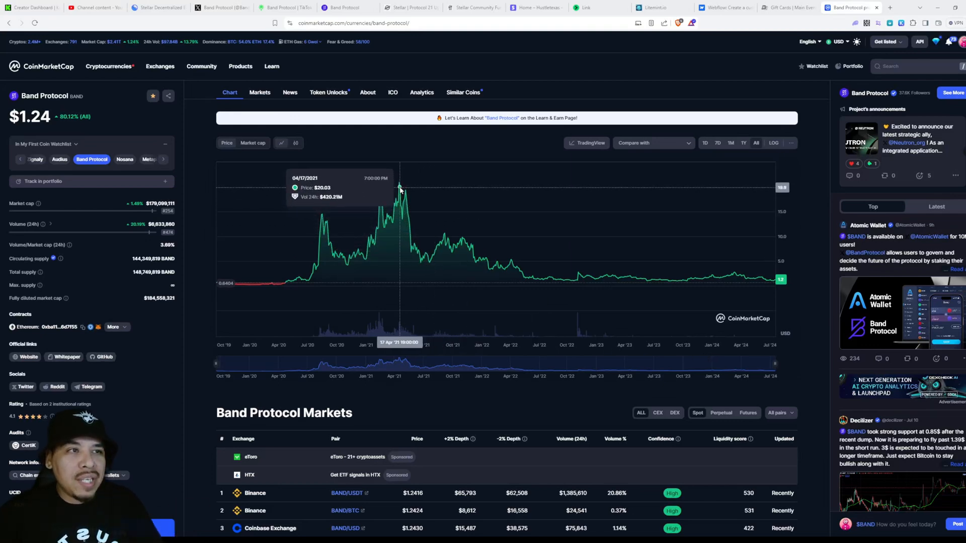
mouse_move(399, 184)
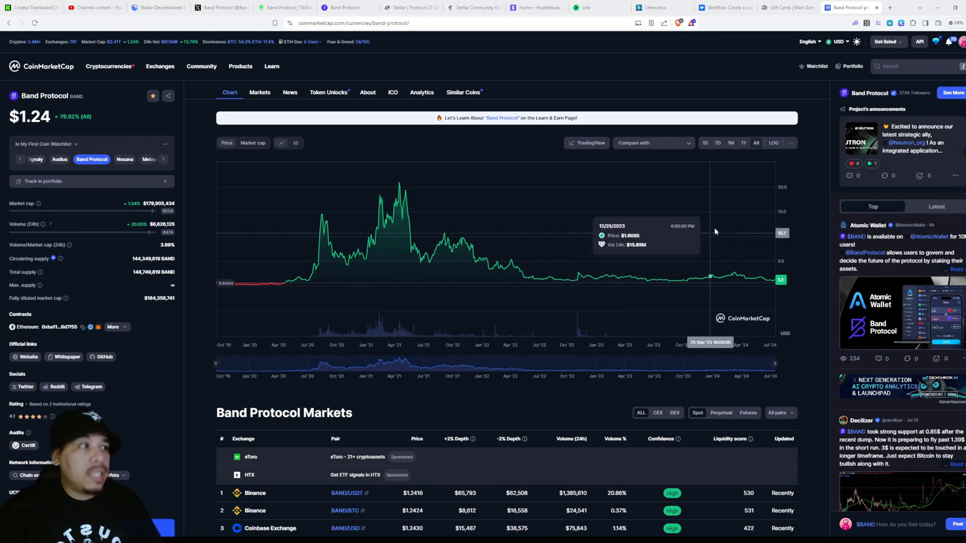
Set the Band Protocol chart back to 7D, up about 17.8%.
click(717, 143)
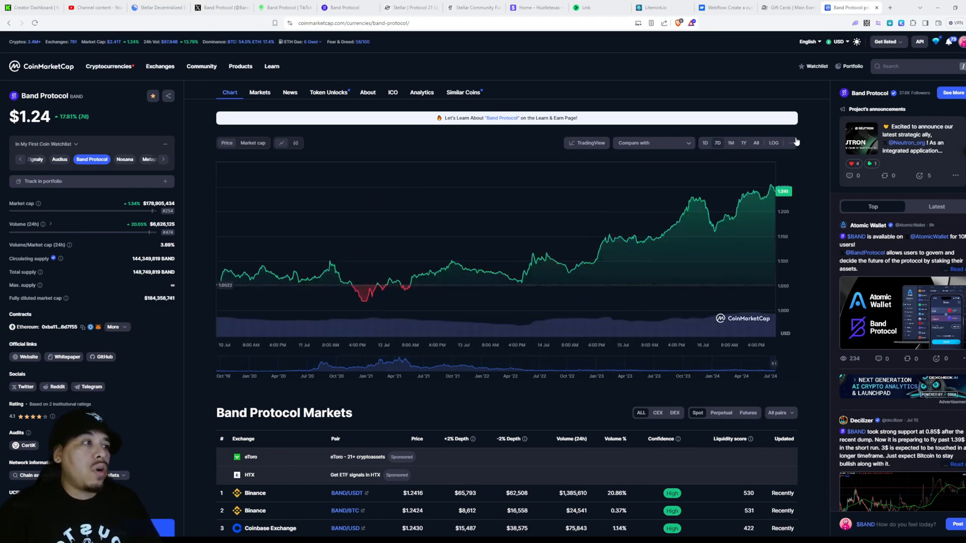
mouse_move(817, 149)
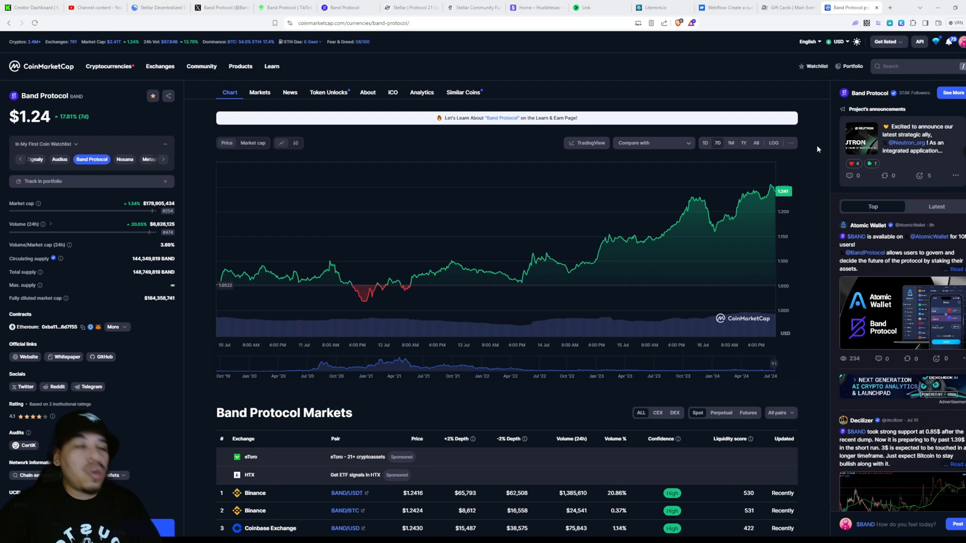